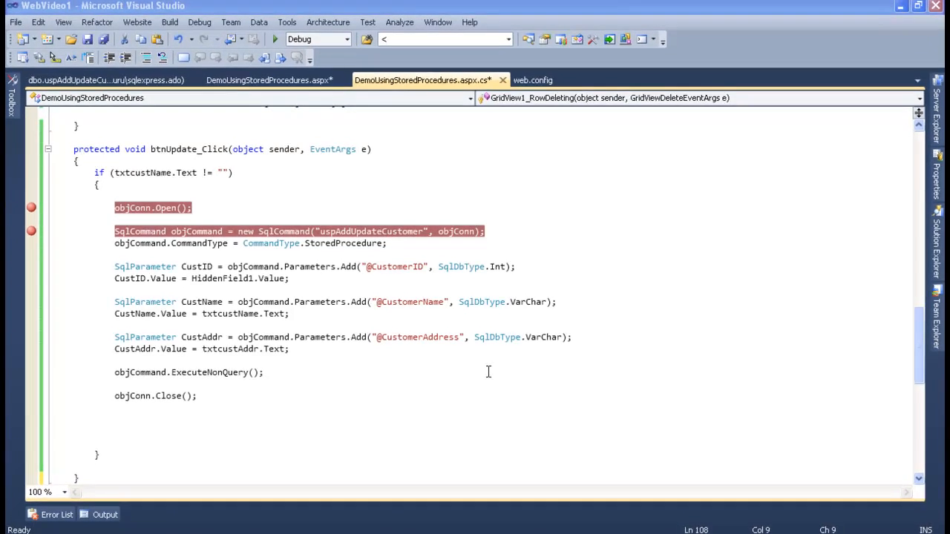
Scroll to the empty GridView1_RowDeleting handler and expand ado.mdf Tables and Stored Procedures.
scroll(down, 3)
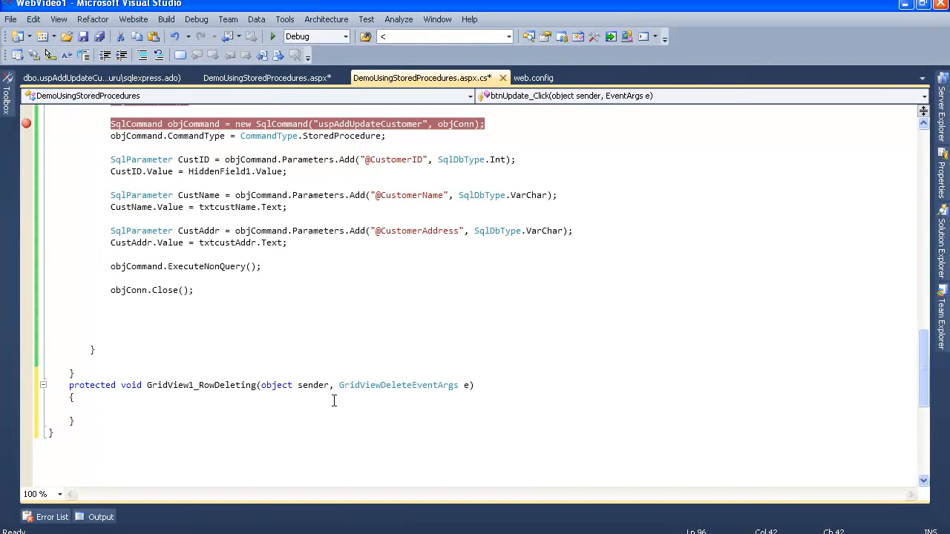
click(73, 397)
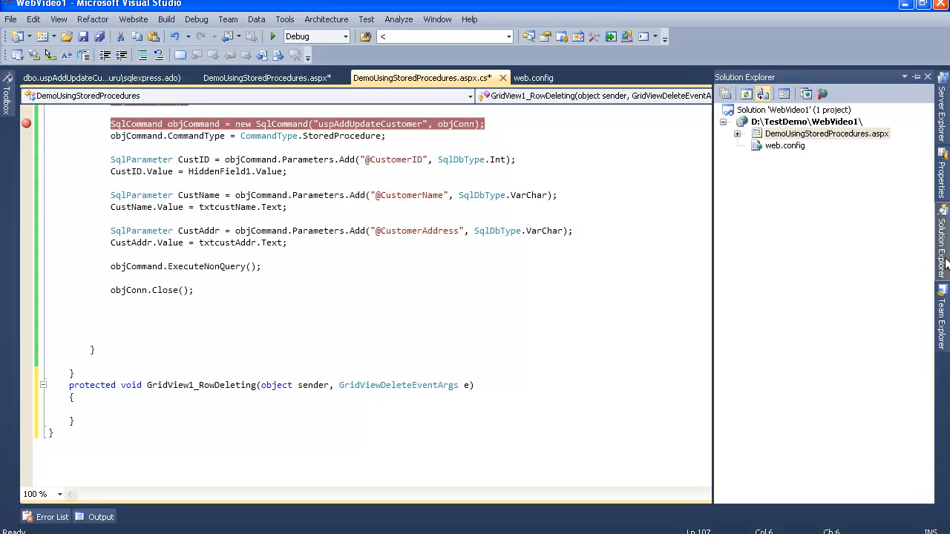
click(73, 397)
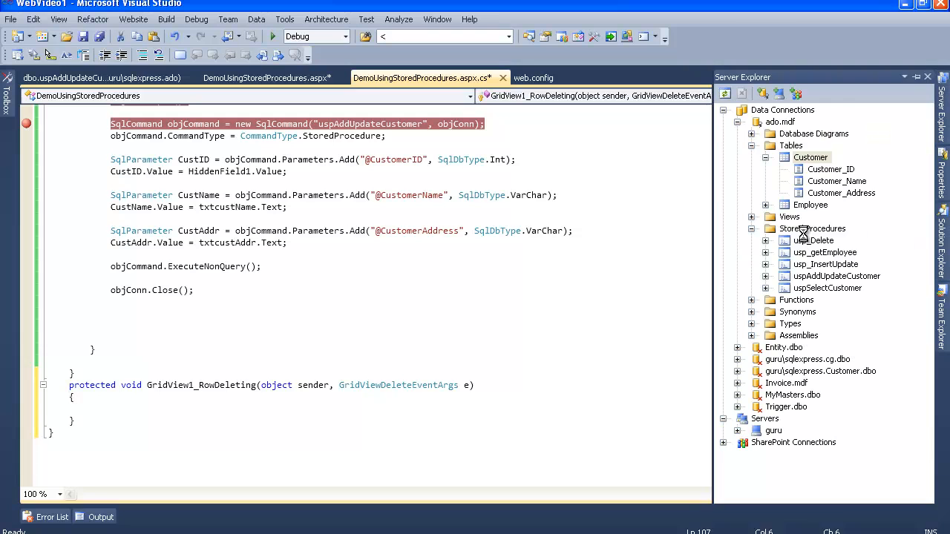
Add a new stored procedure to the ado database named dbo.uspCustomerDelete.
click(812, 228)
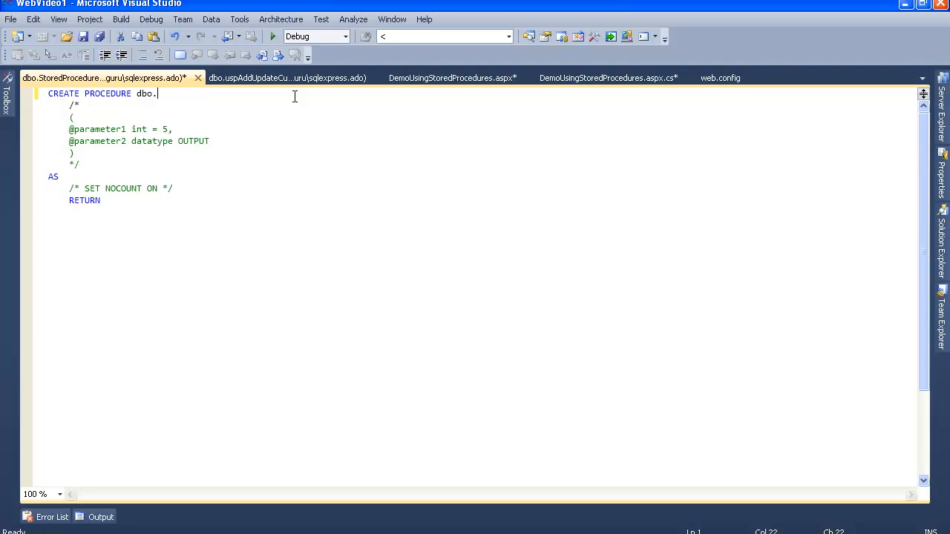
text(uspC)
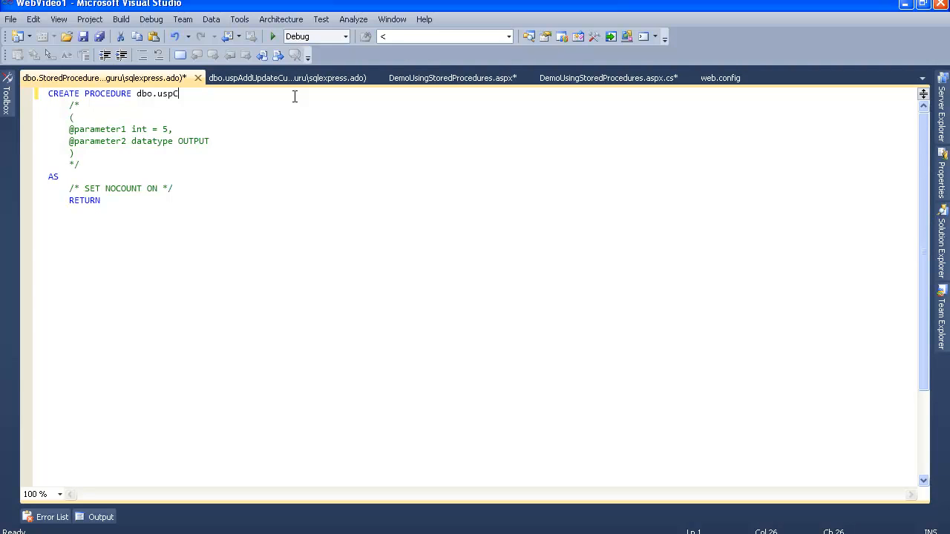
text(ustomer)
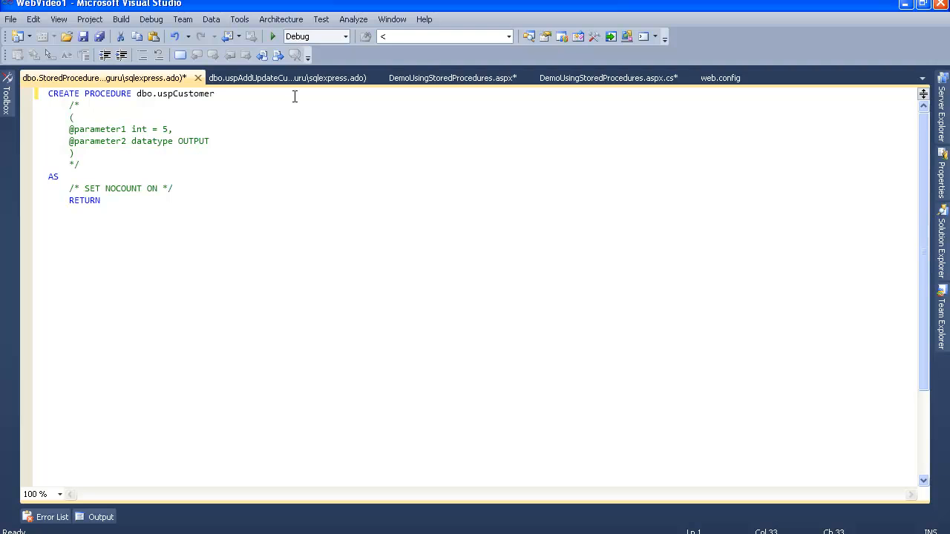
text(Del)
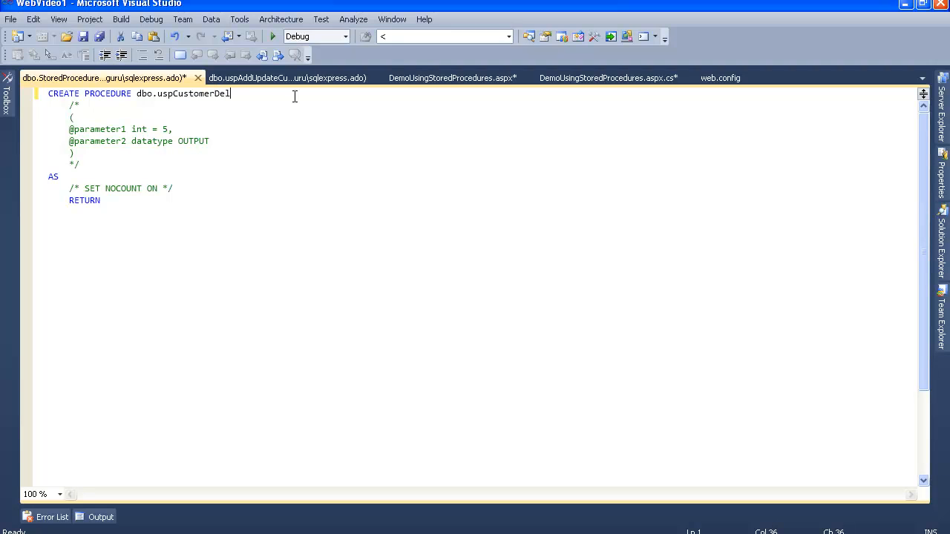
text(ete)
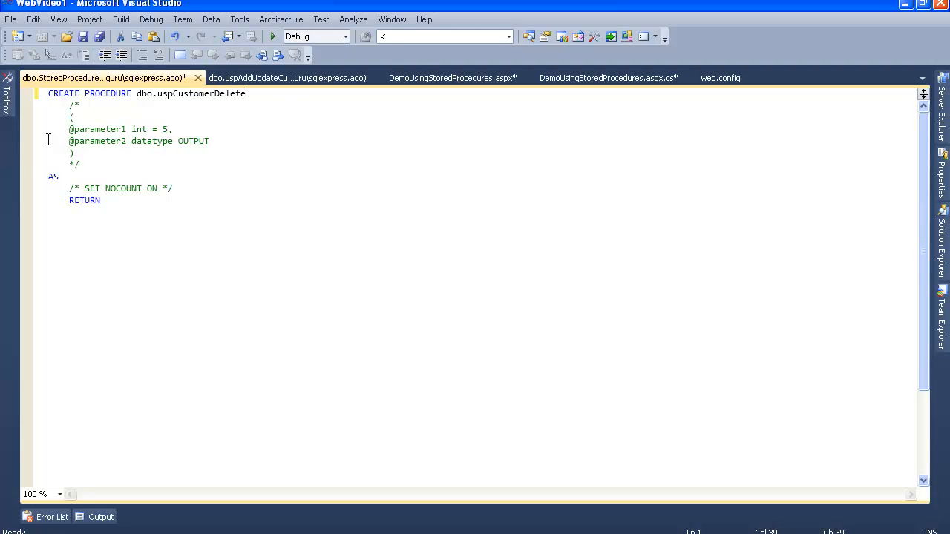
mouse_move(52, 173)
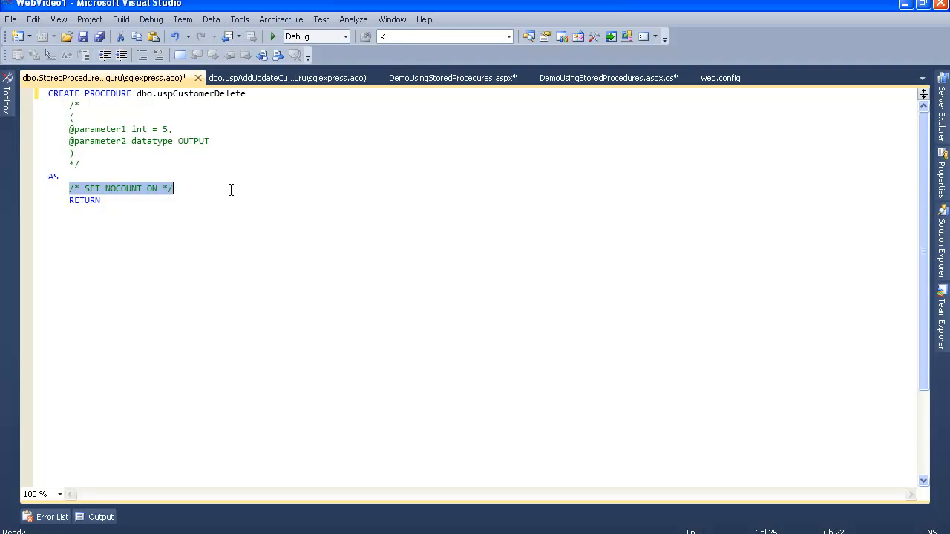
key(Delete)
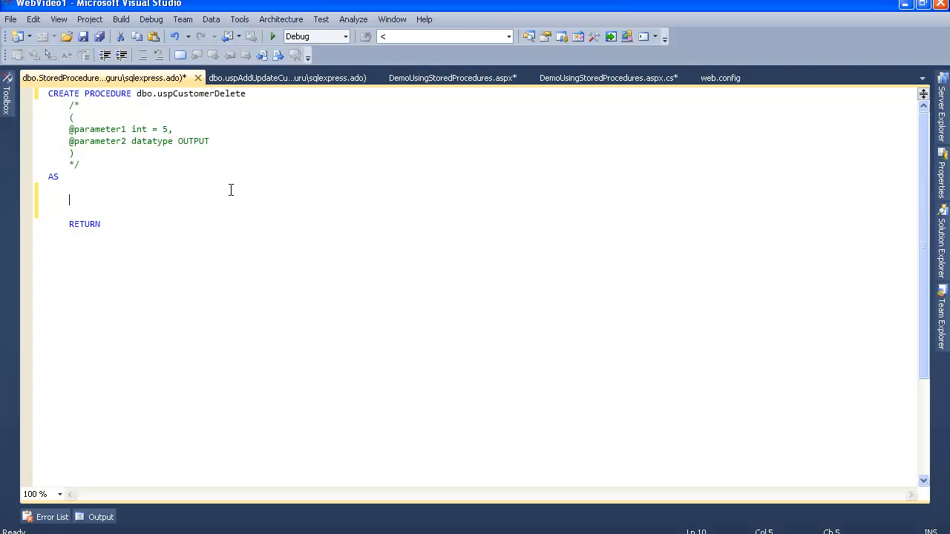
text(Del)
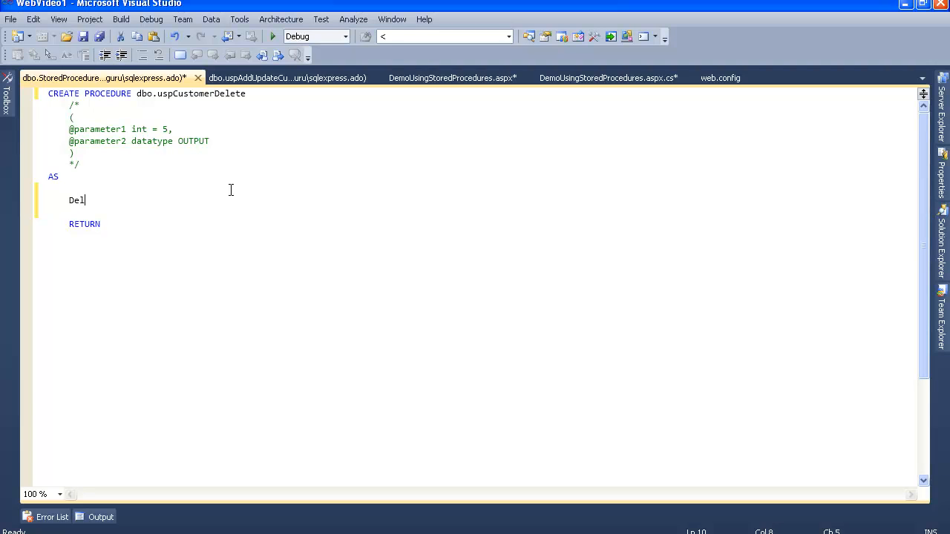
text(ete)
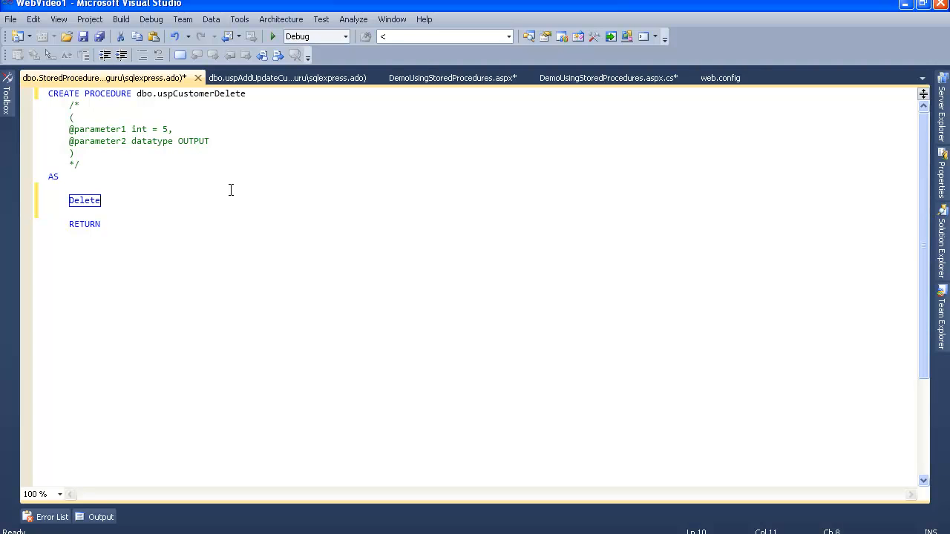
text(Fro)
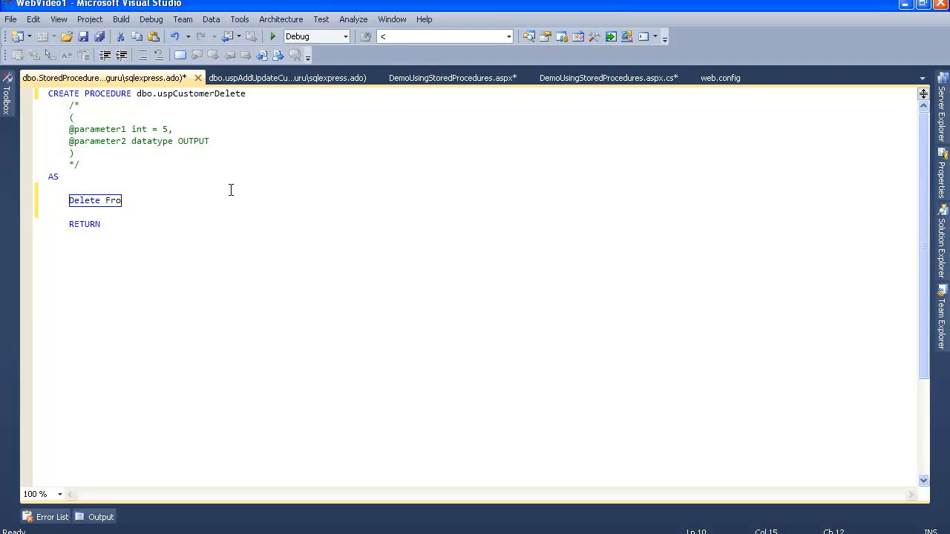
text(m Customer W)
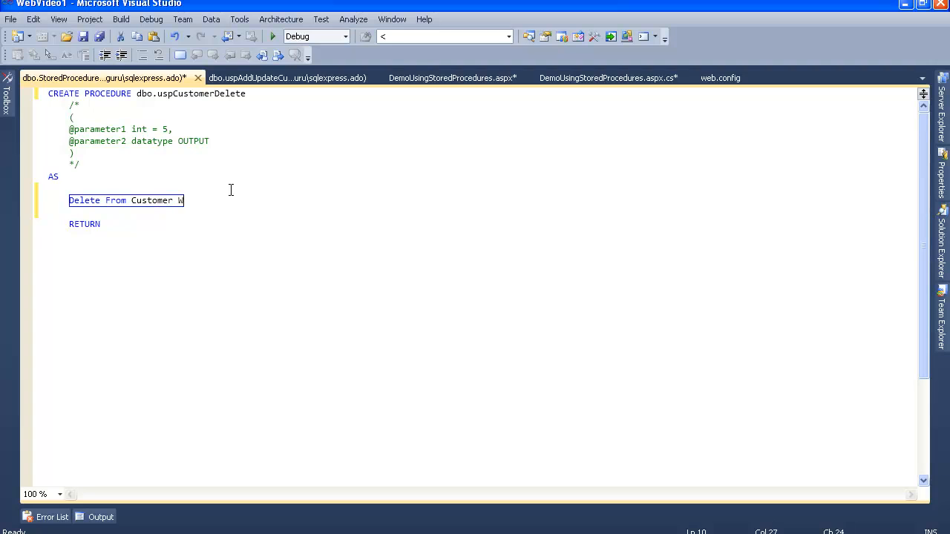
text(here)
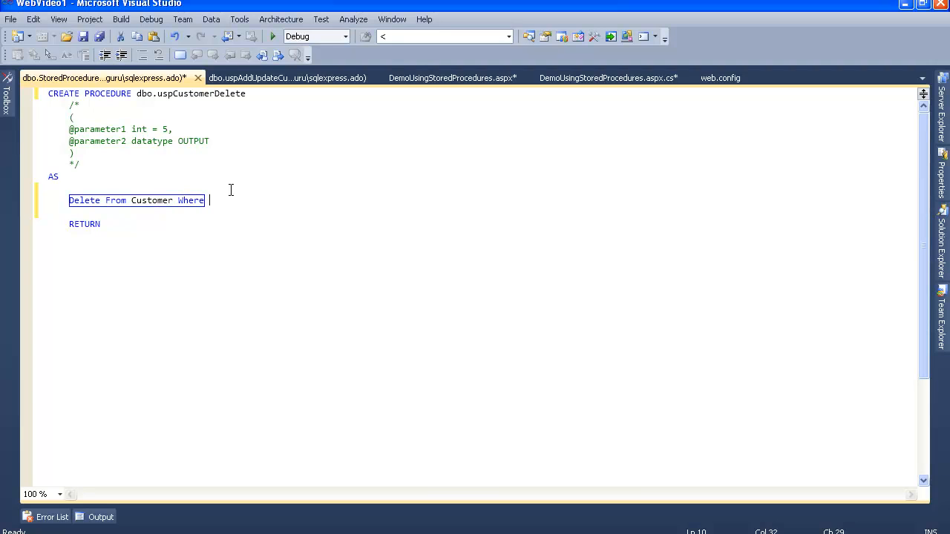
text(@Custom)
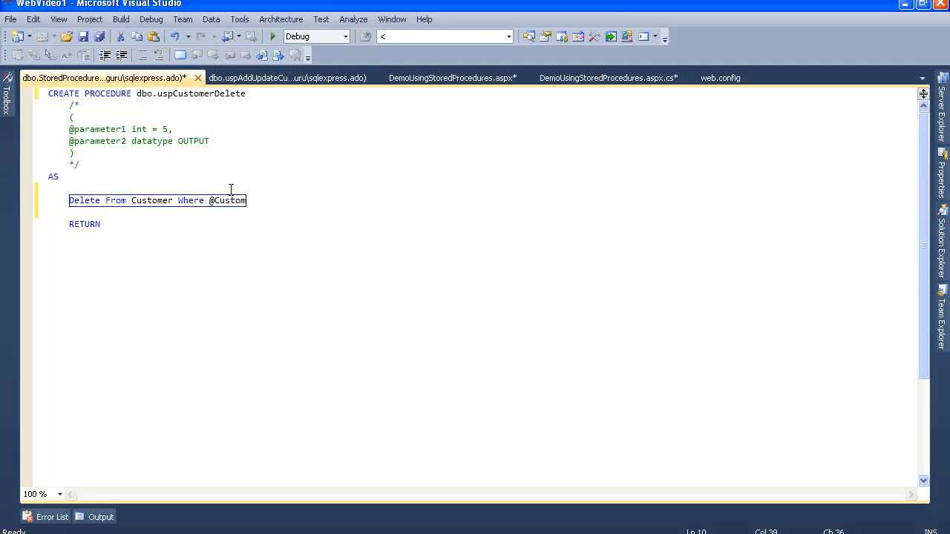
text(er_ID)
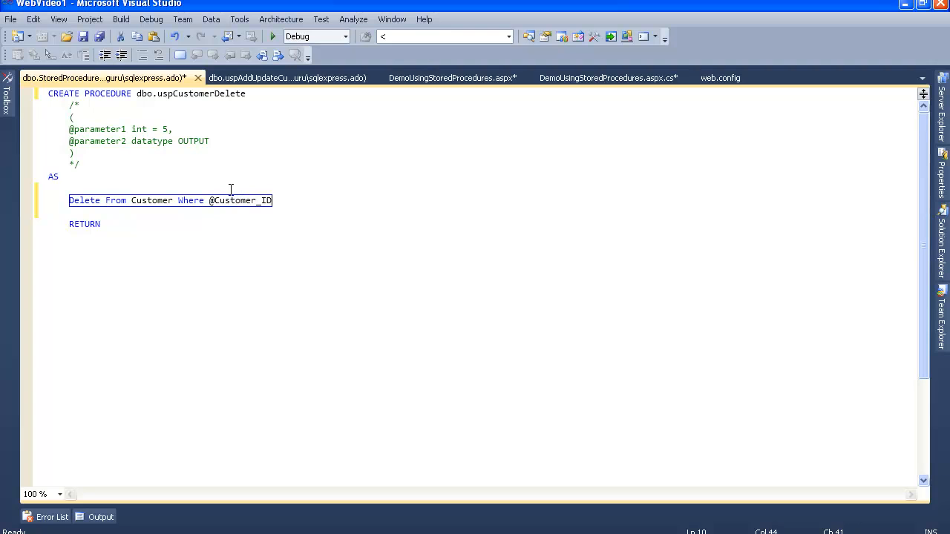
text(=)
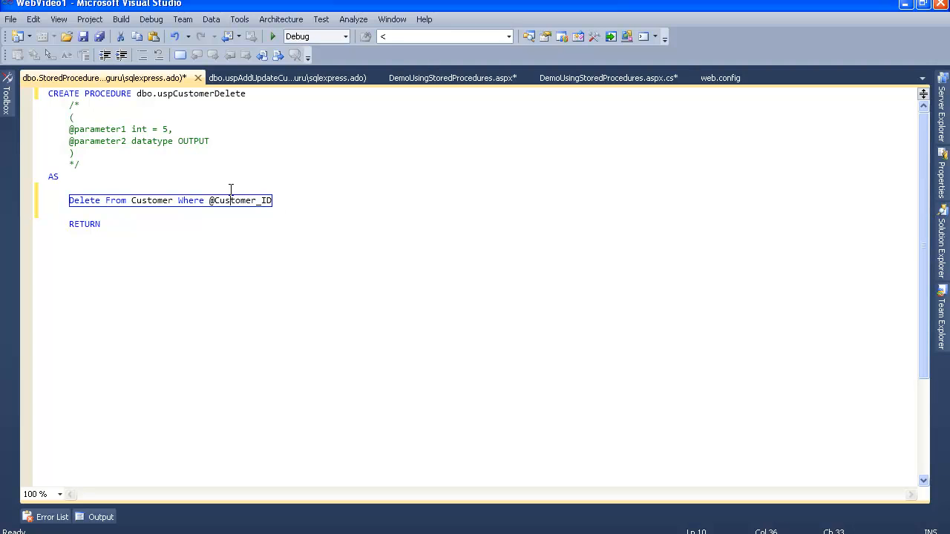
text(=)
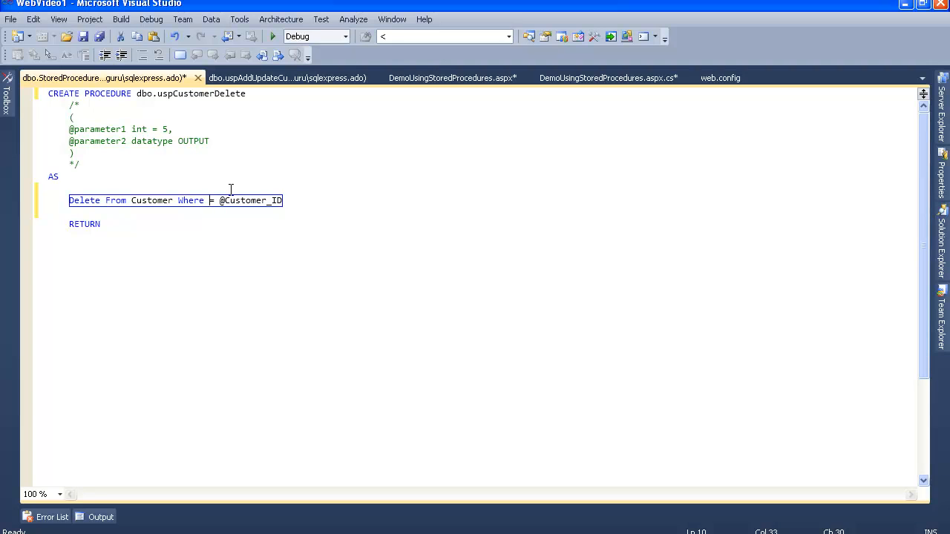
text(Customer)
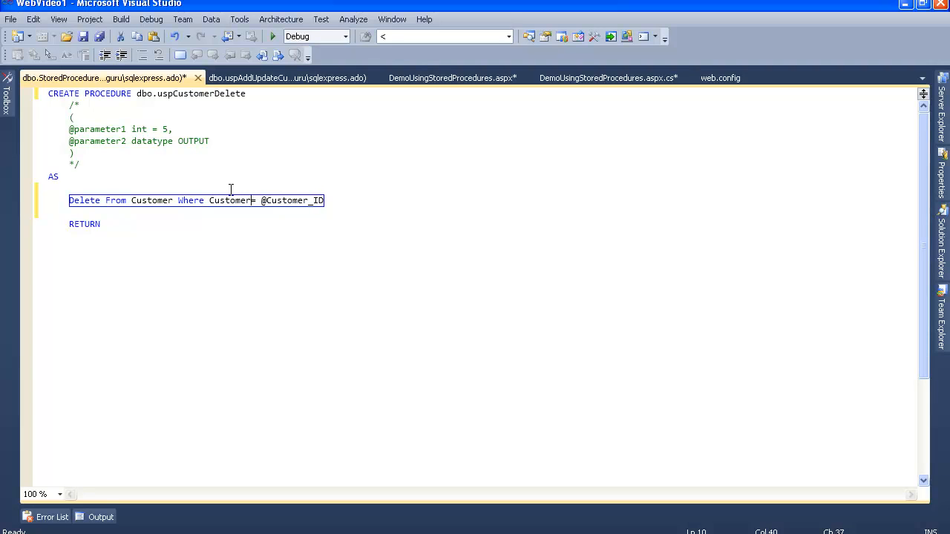
text(_ID)
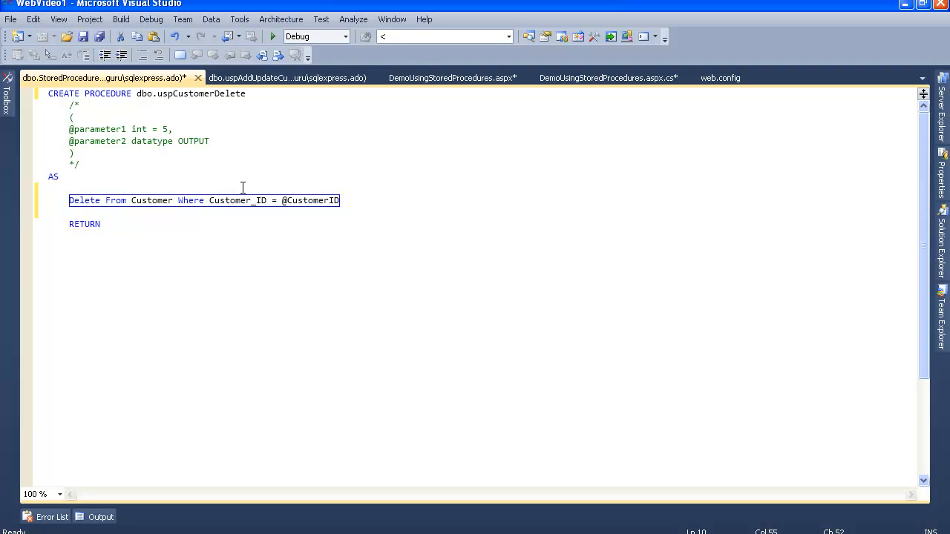
click(289, 200)
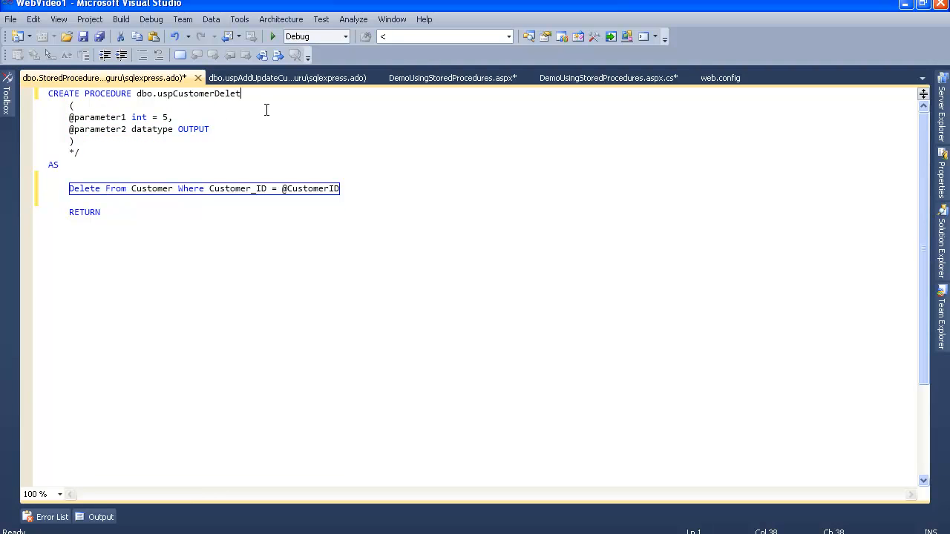
click(79, 152)
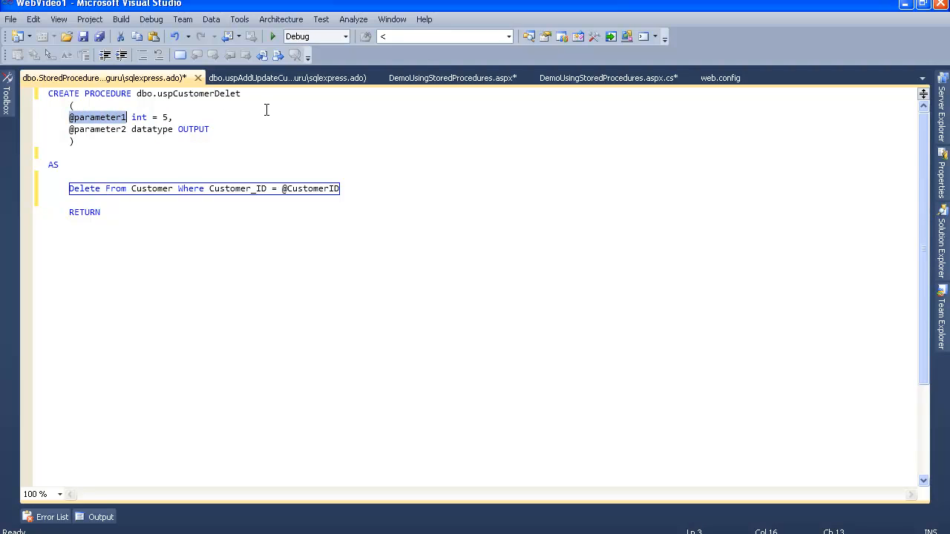
text(@CustomerID)
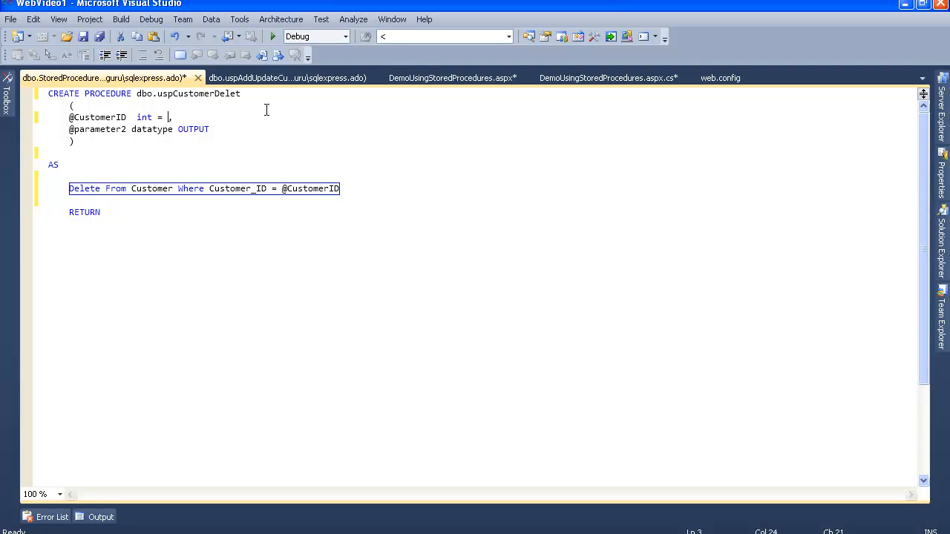
text(10)
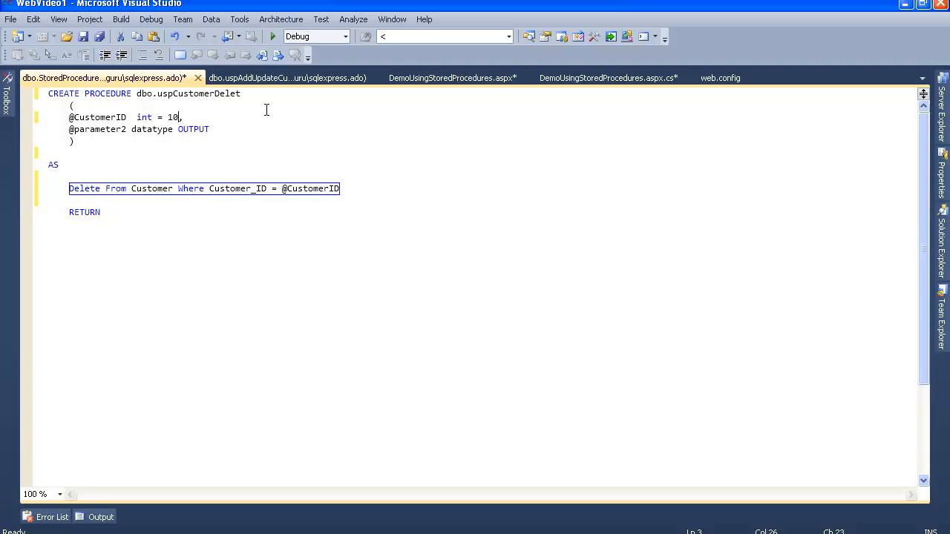
key(Backspace)
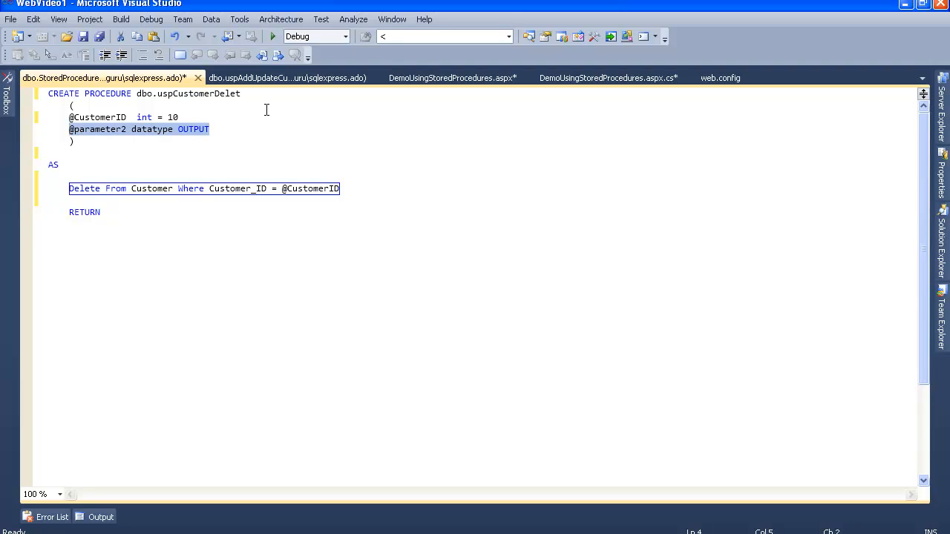
key(Delete)
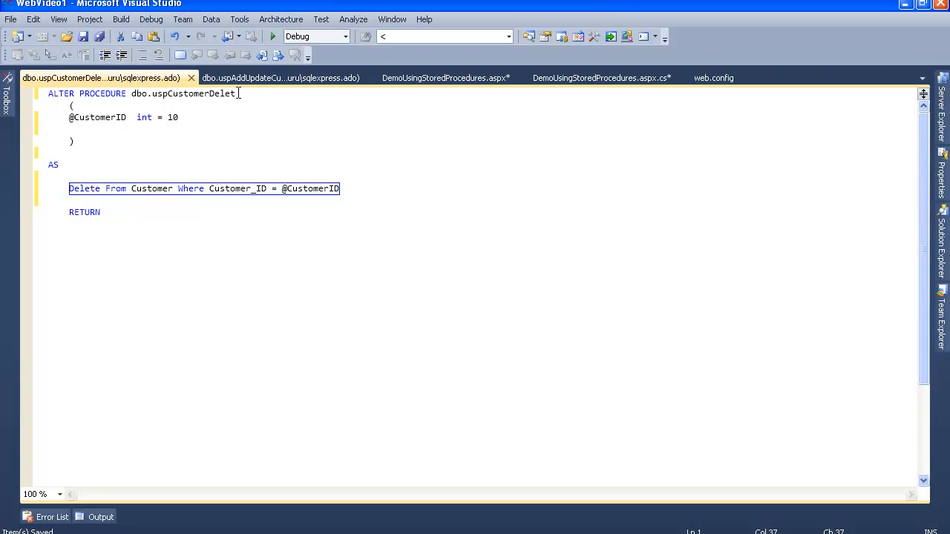
mouse_move(445, 77)
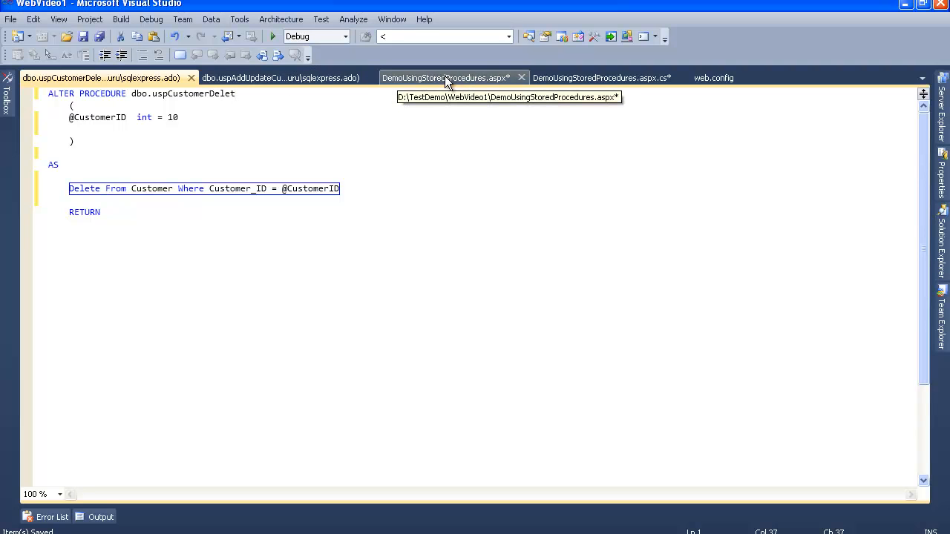
mouse_move(564, 89)
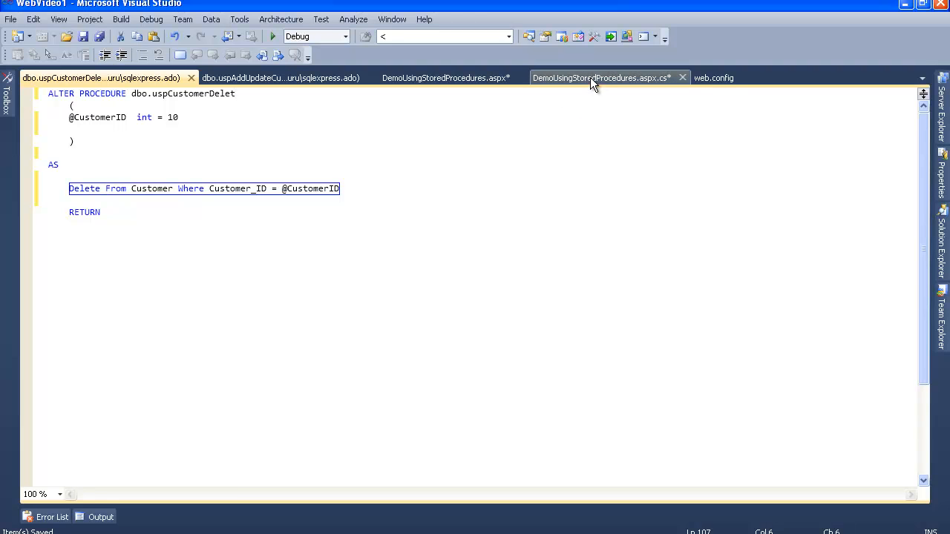
Copy the 'int index = Convert.ToInt16(e.NewEditIndex);' line from RowEditing into RowDeleting.
click(601, 77)
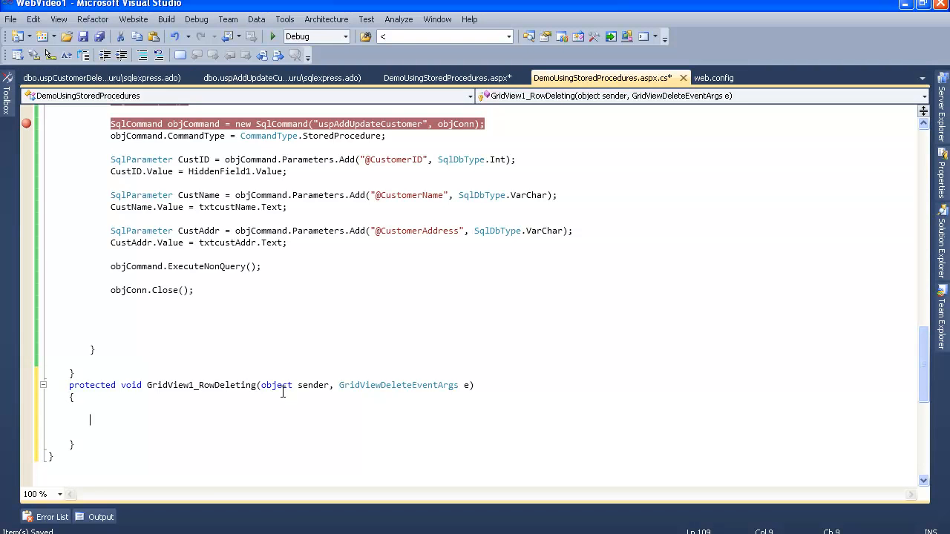
scroll(up, 3)
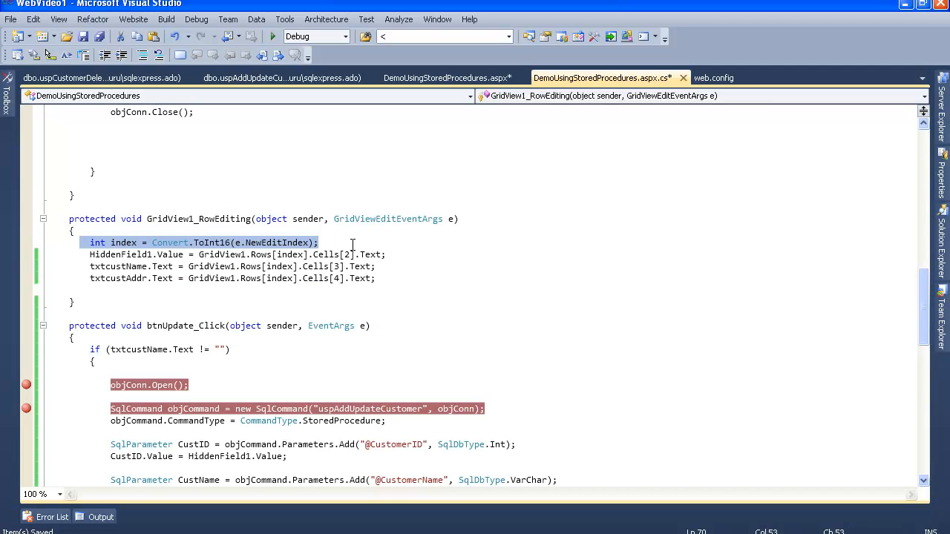
mouse_move(305, 342)
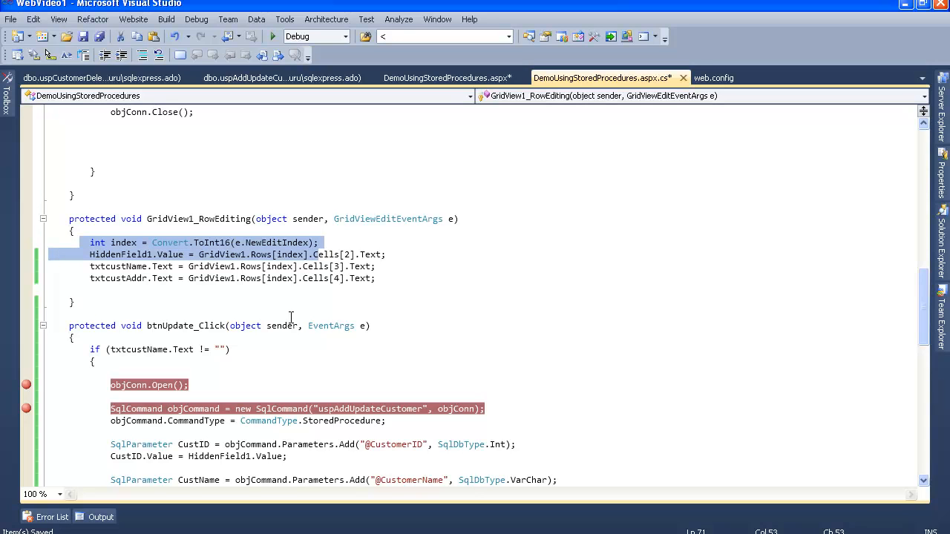
click(387, 255)
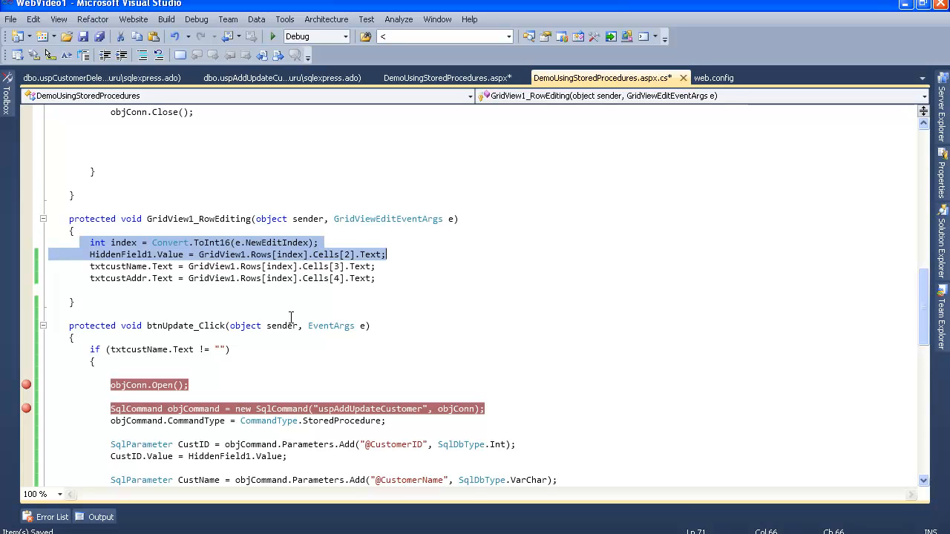
scroll(down, 3)
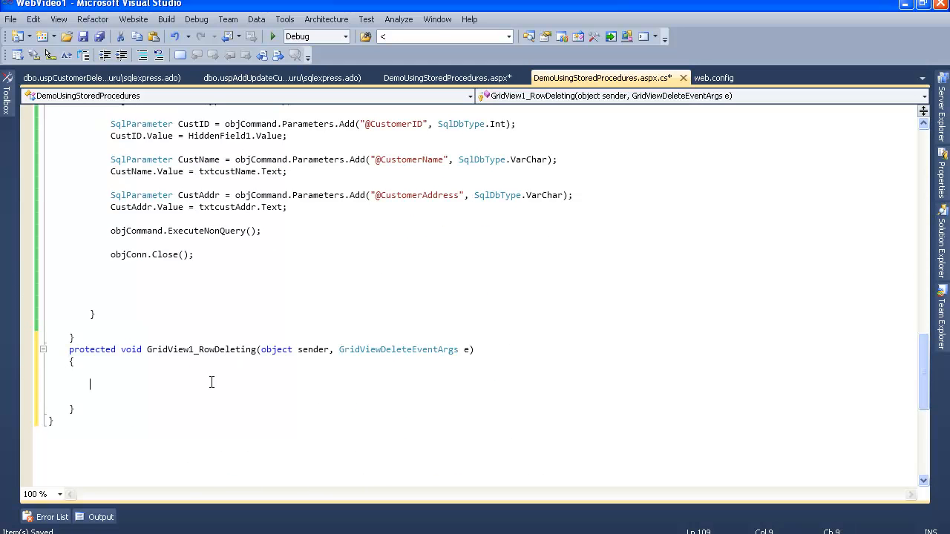
text(int index = Convert.ToInt16(e.NewEditIndex);)
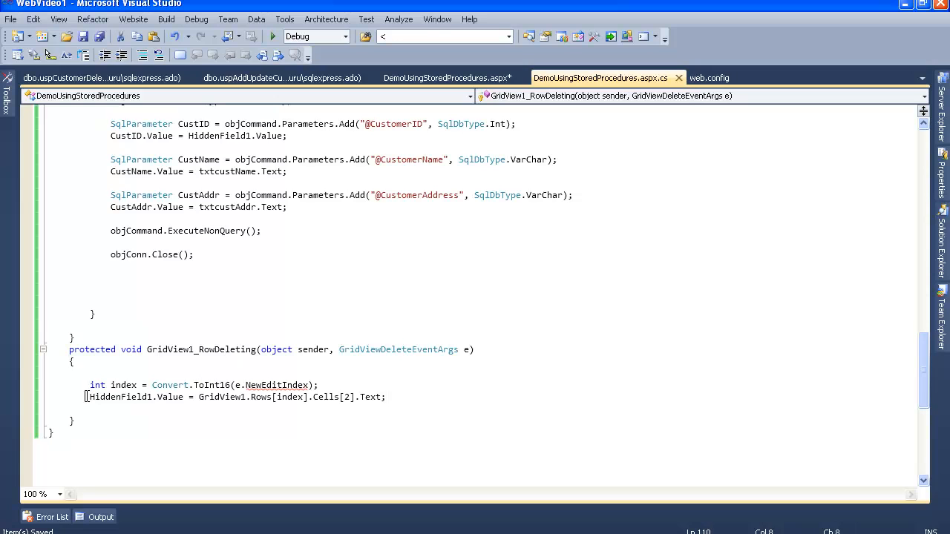
Use RowIndex and assign the row's cell via Convert.ToInt16 to int Customerid.
double_click(136, 397)
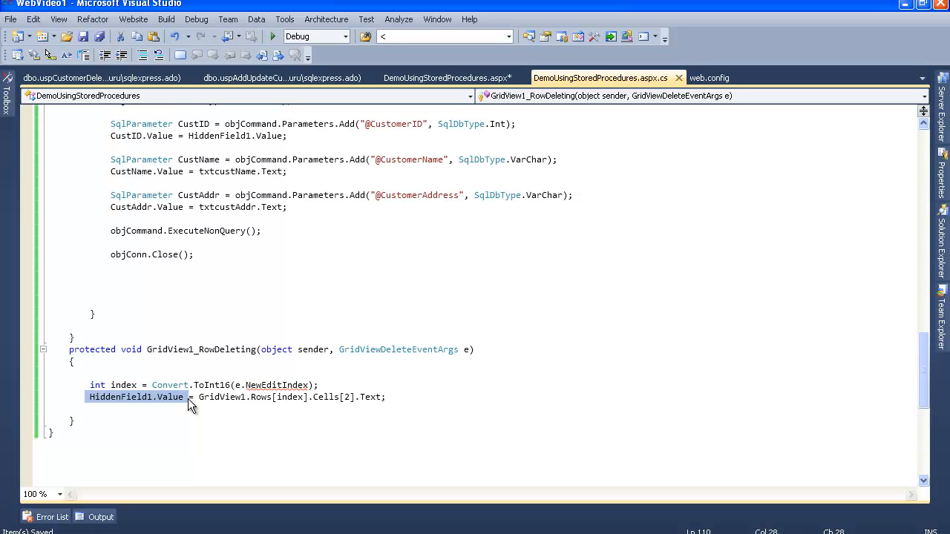
mouse_move(276, 385)
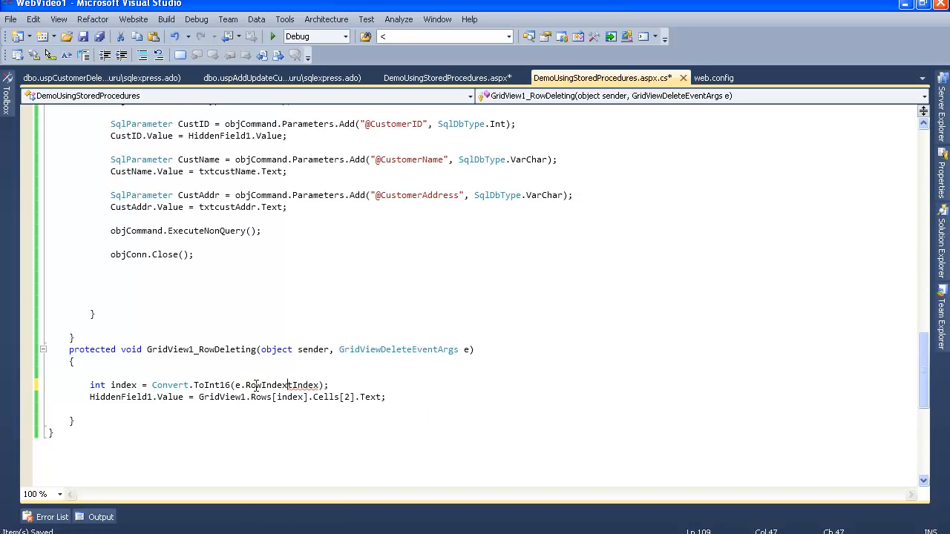
key(Backspace)
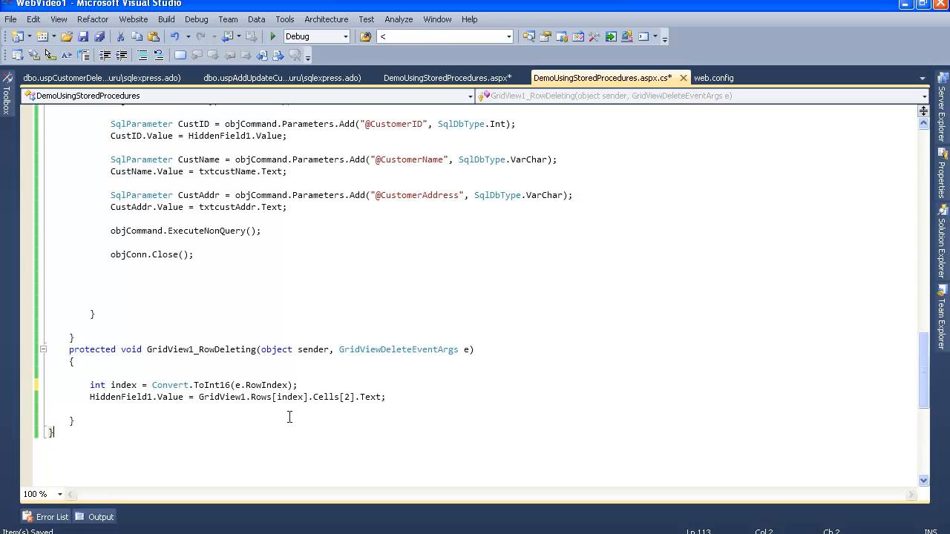
double_click(115, 397)
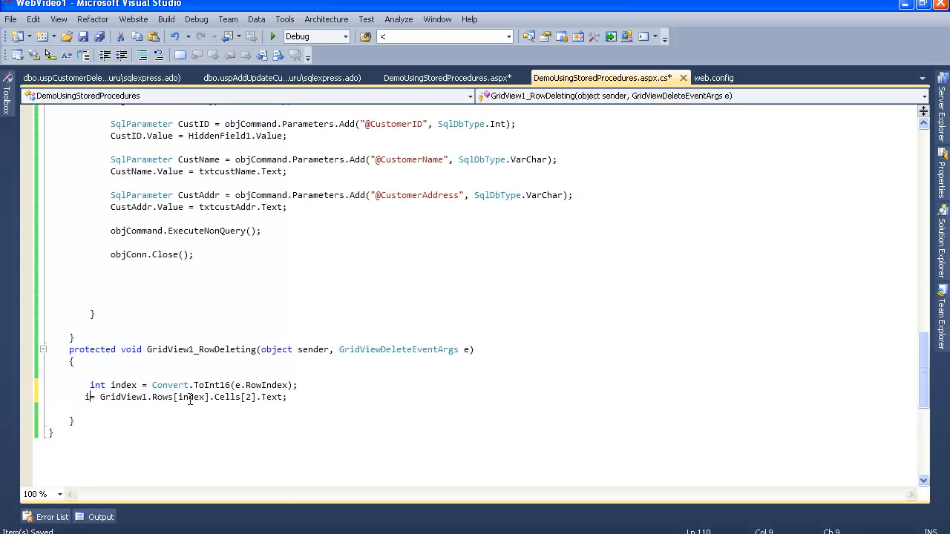
text(nt Custo)
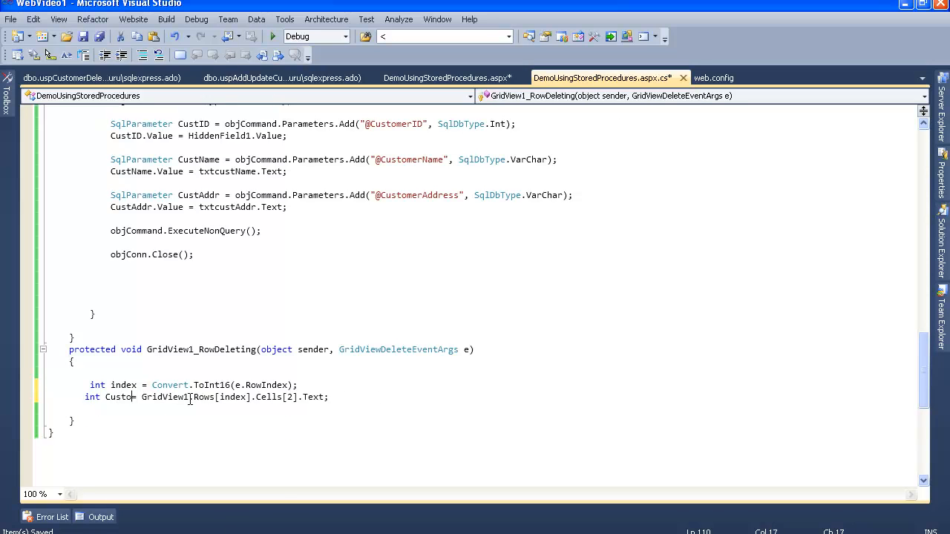
text(merid)
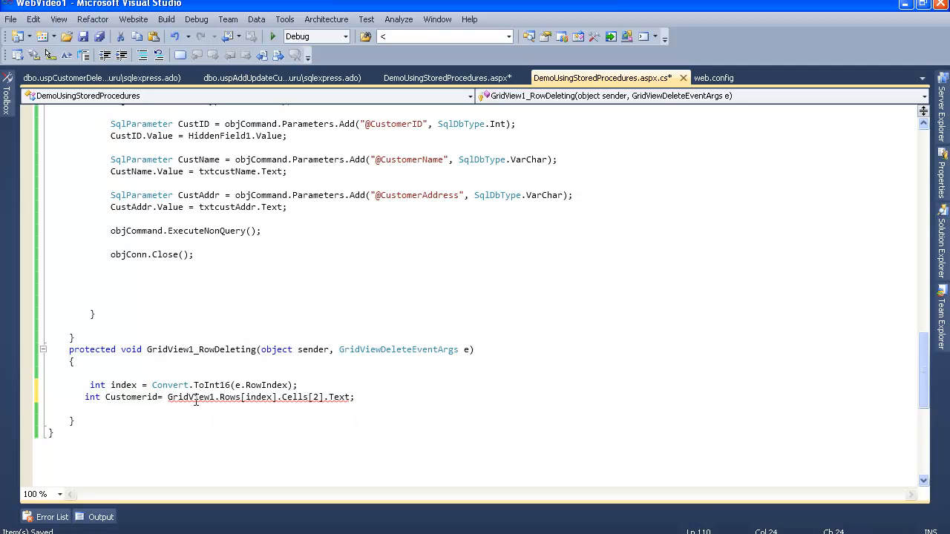
text(C)
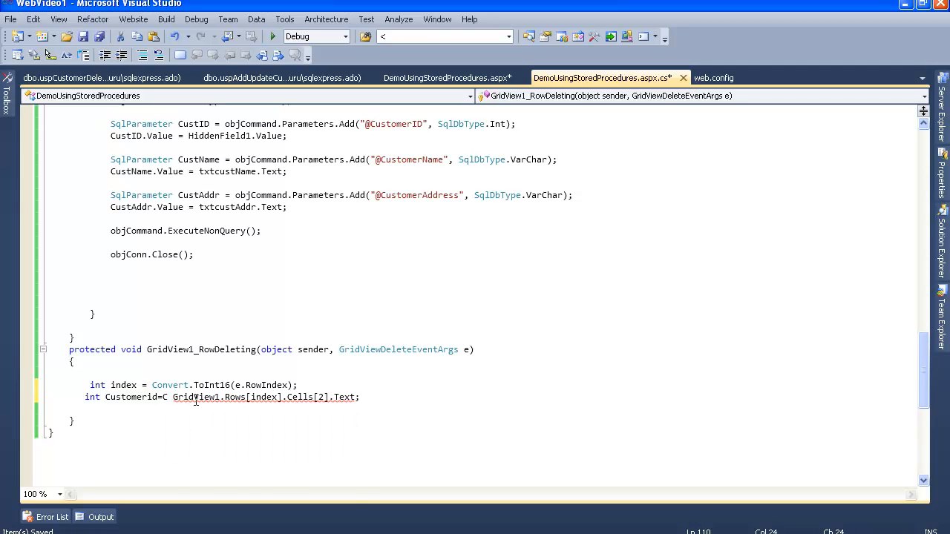
text(Convert)
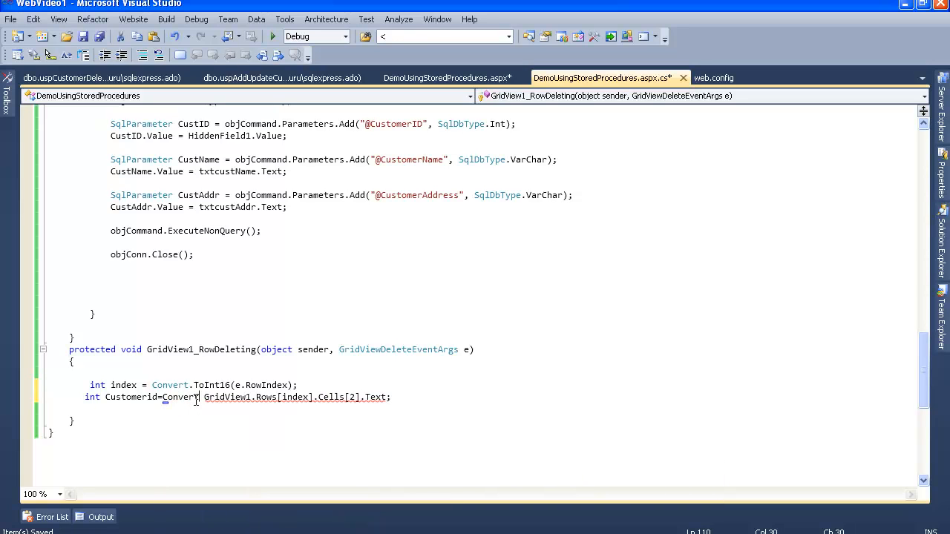
text(.t)
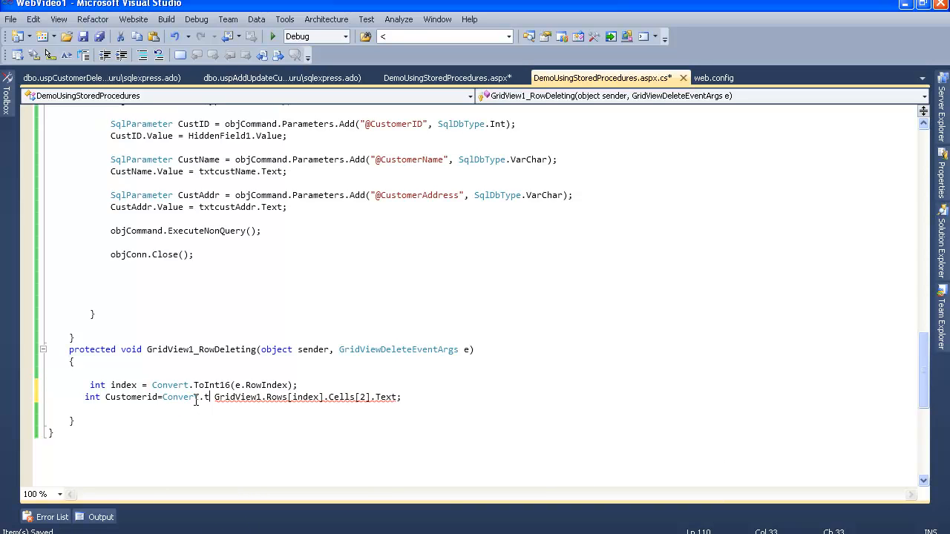
text(oInt16()
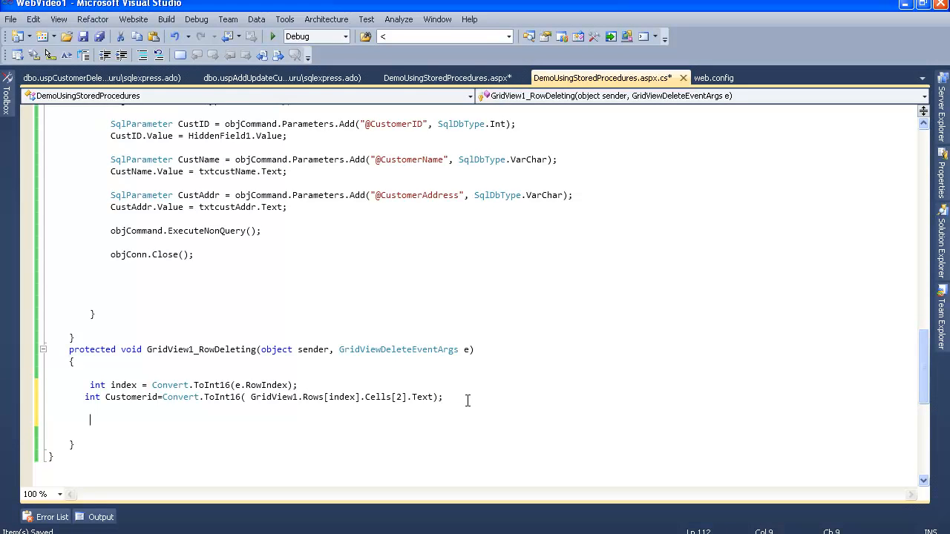
Paste objConn.Open, the stored-procedure SqlCommand, ExecuteNonQuery and objConn.Close from btnUpdate_Click into RowDeleting.
scroll(up, 3)
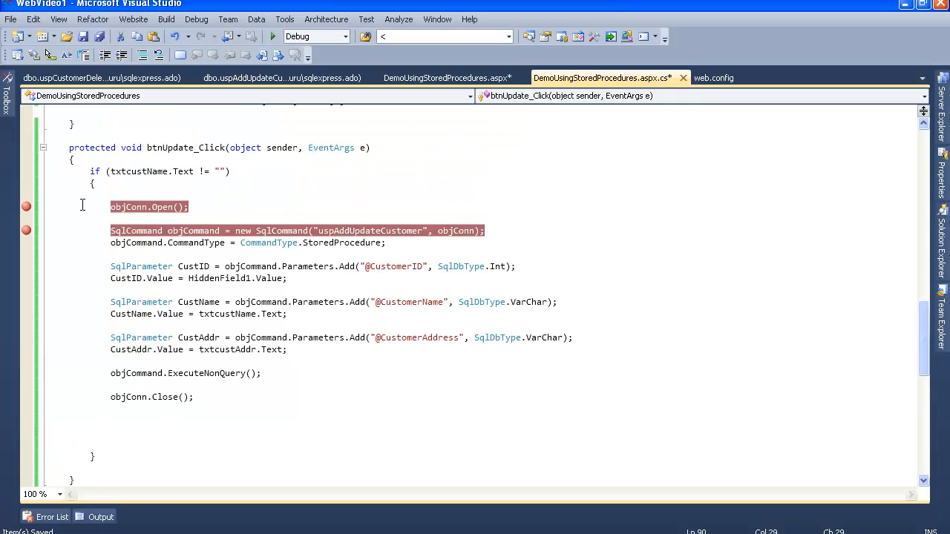
click(111, 253)
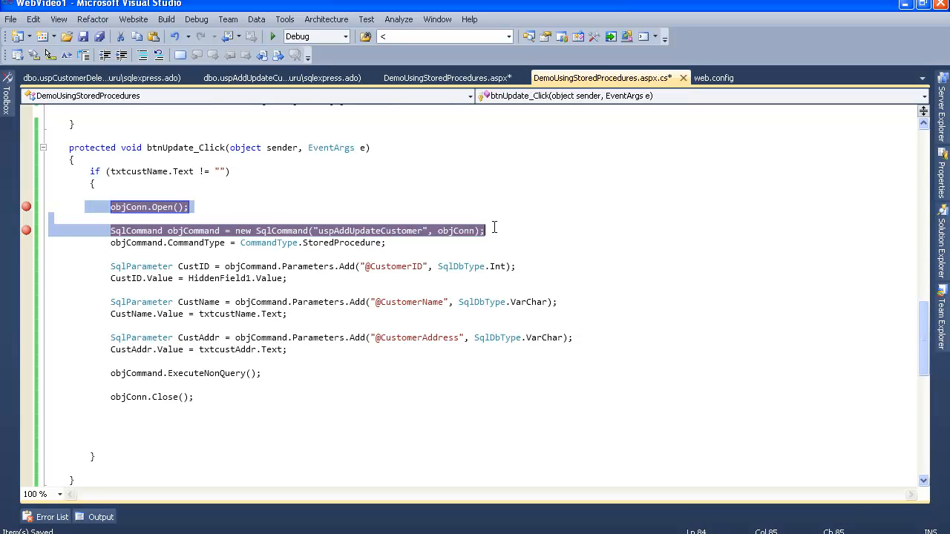
click(385, 243)
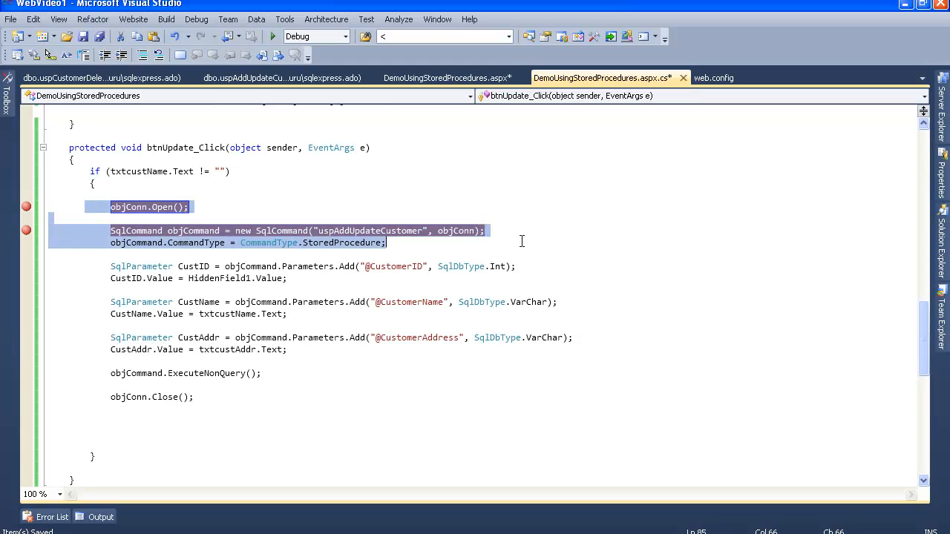
scroll(down, 3)
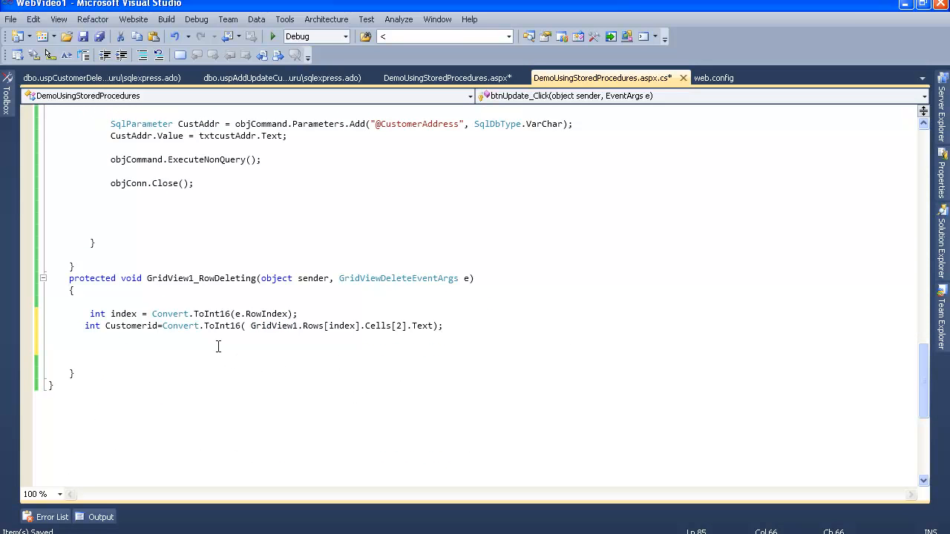
click(208, 339)
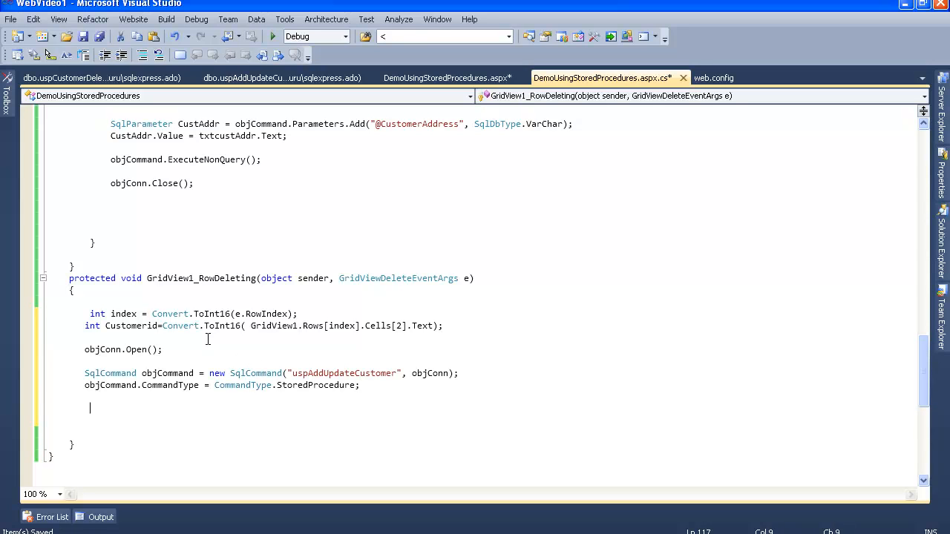
mouse_move(108, 159)
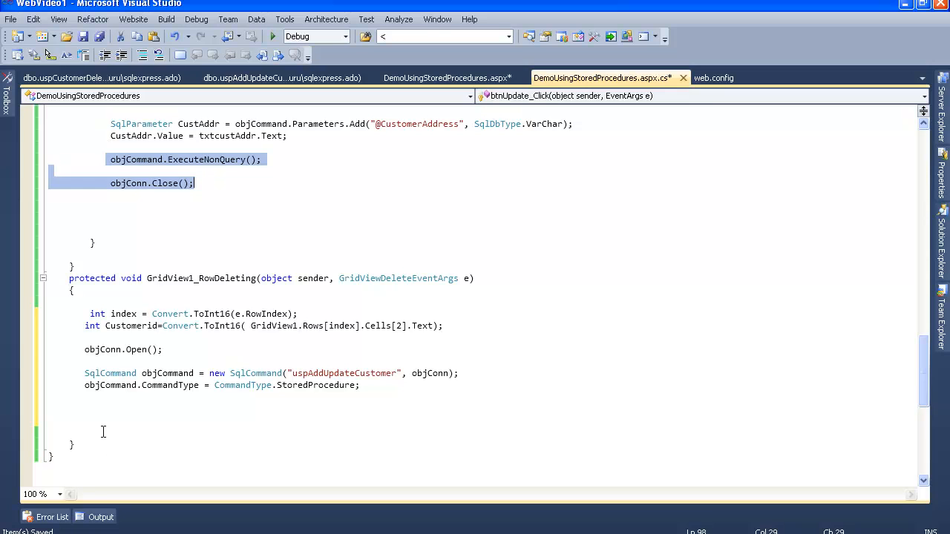
click(95, 407)
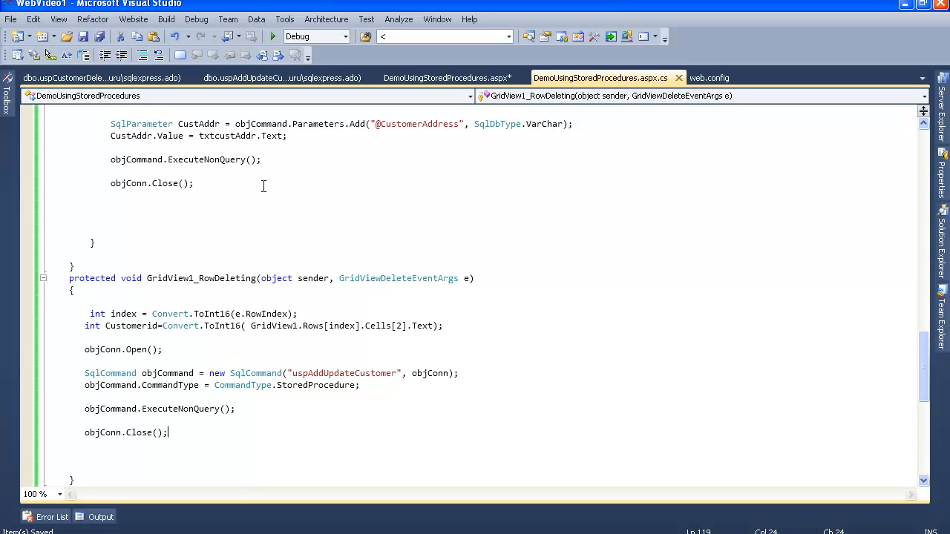
Replace uspAddUpdateCustomer with uspCustomerDelet in the delete handler's SqlCommand constructor.
click(282, 78)
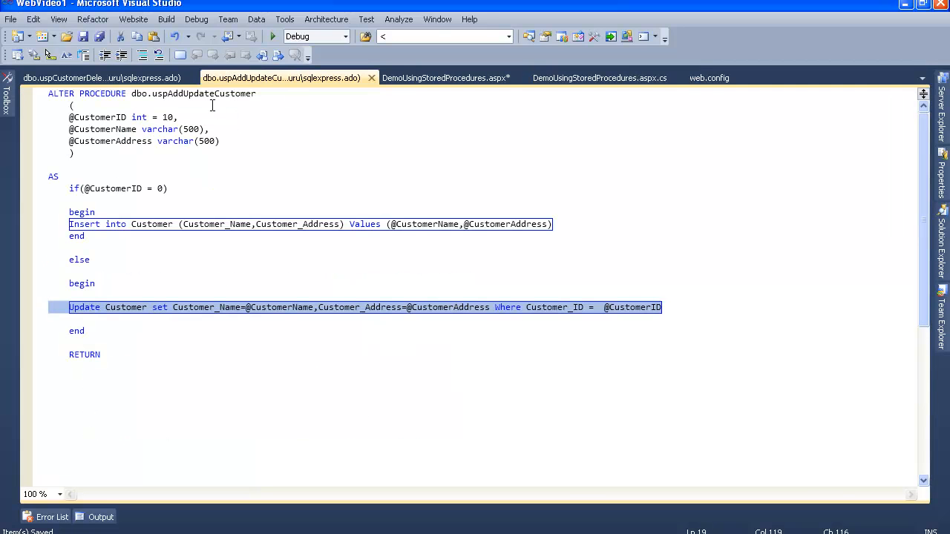
click(100, 77)
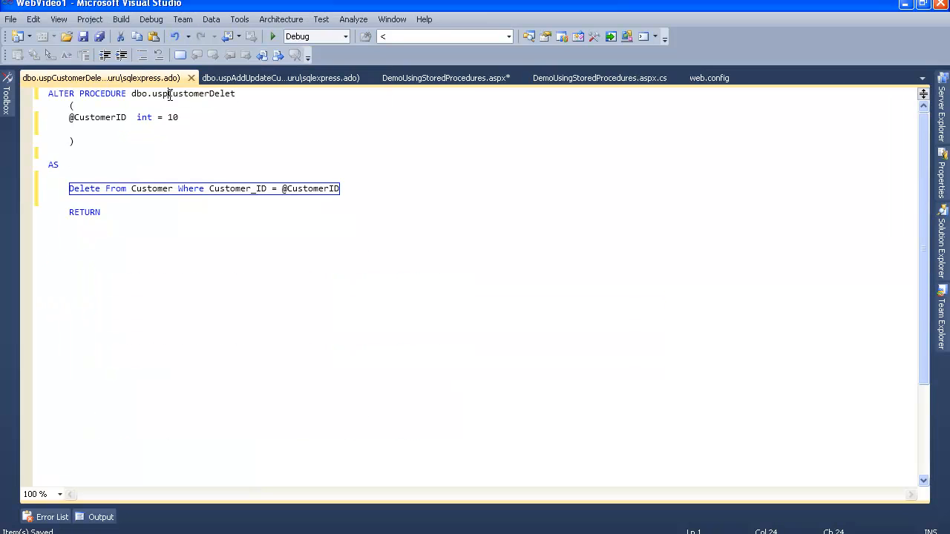
click(445, 77)
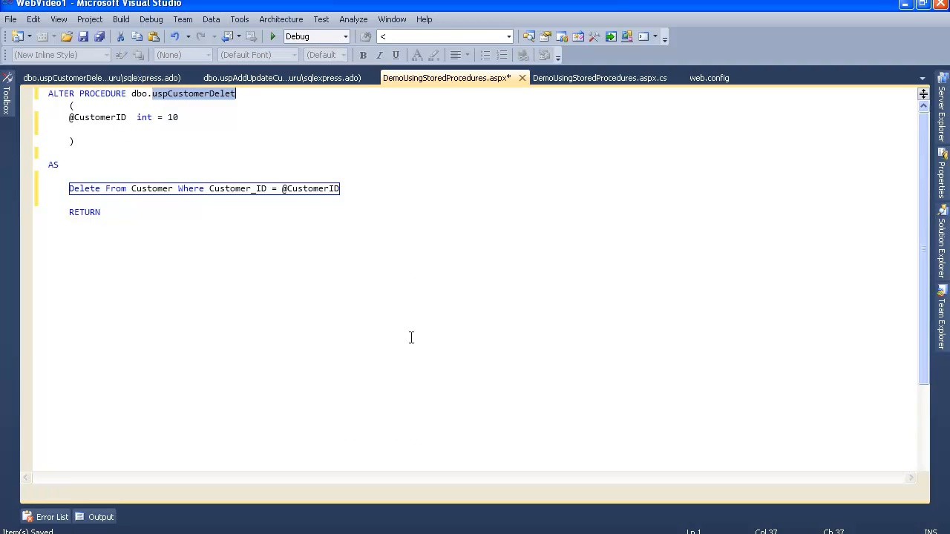
click(446, 77)
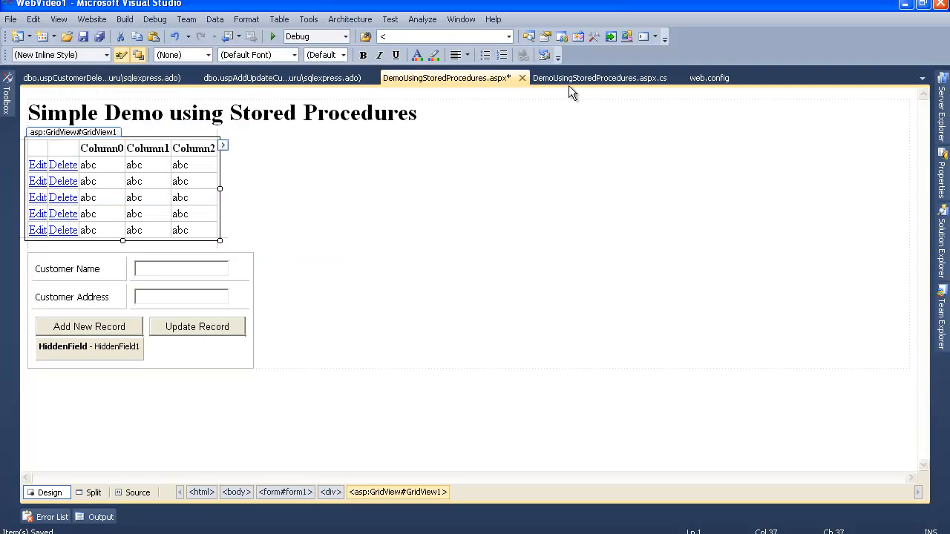
click(599, 77)
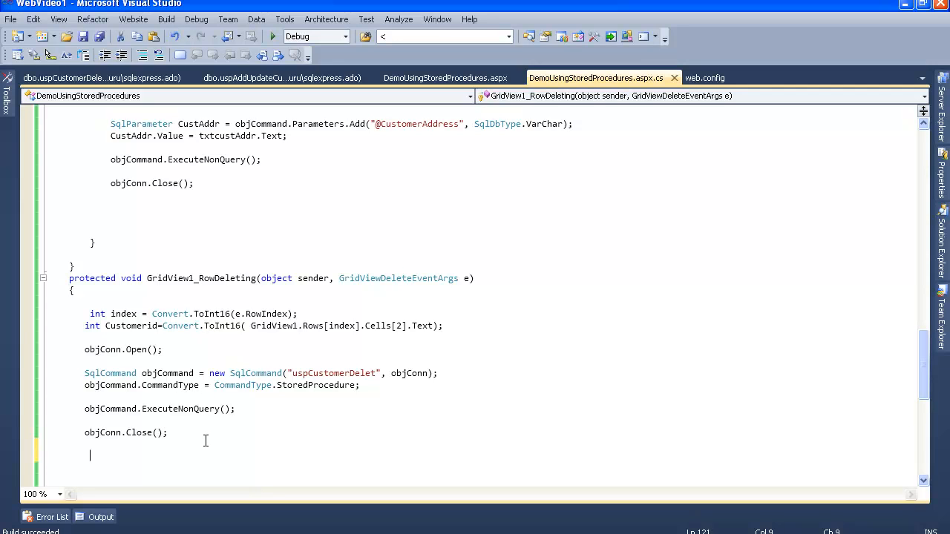
Add Response.Redirect("DemoUsingStoredProcedures.aspx"); after objConn.Close() and save the file.
text(Response.)
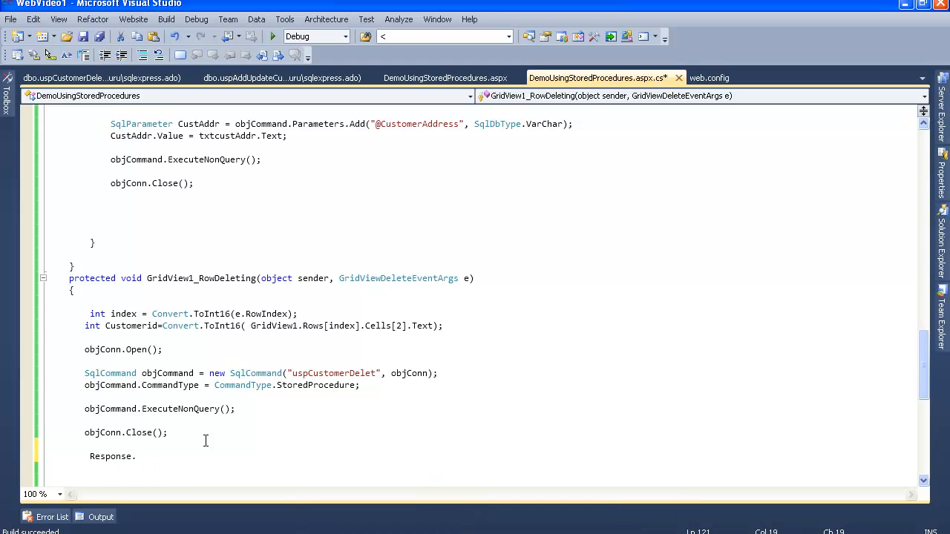
text(Redirect)
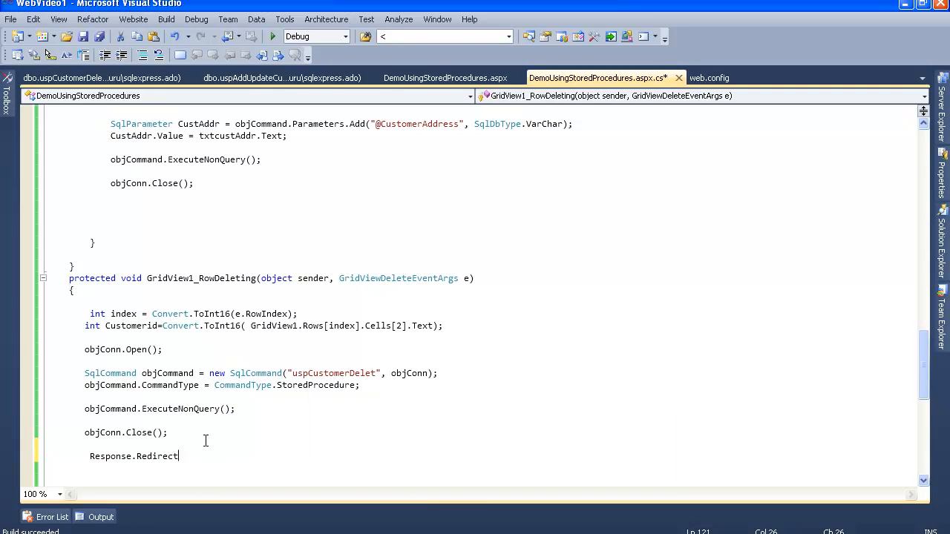
text(()
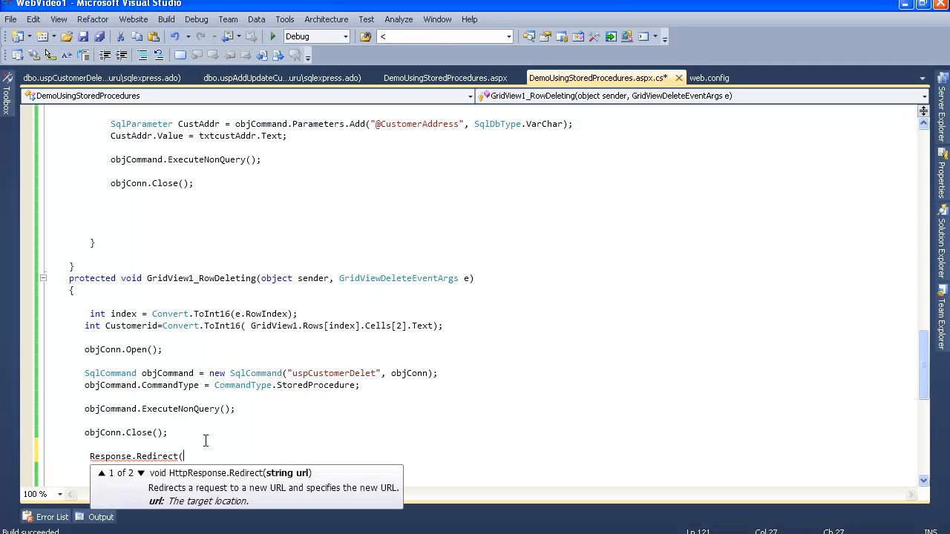
text("");)
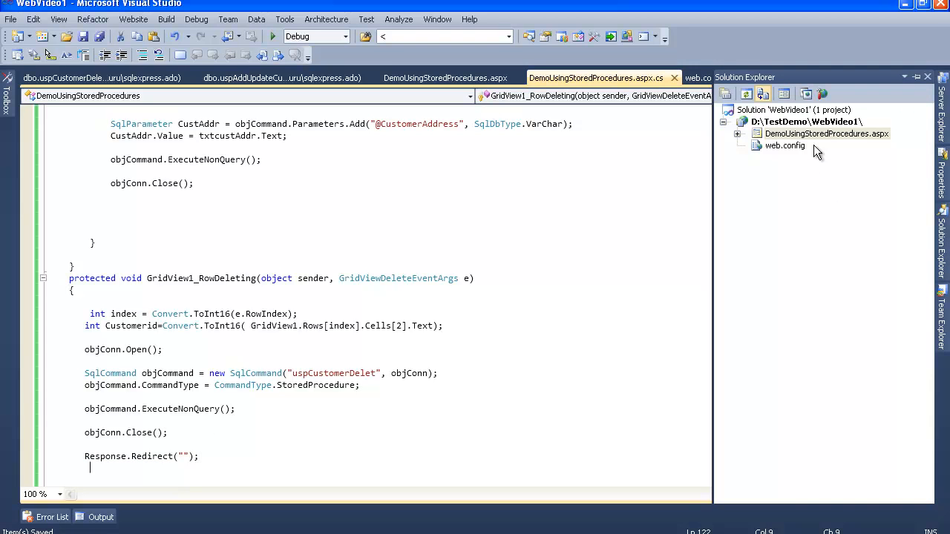
click(825, 134)
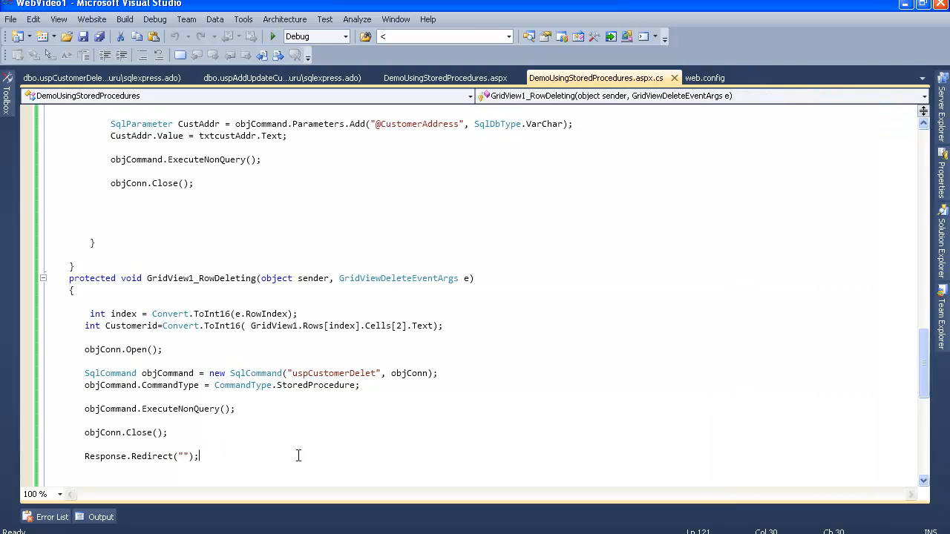
text(DemoUsingStoredProcedures.aspx)
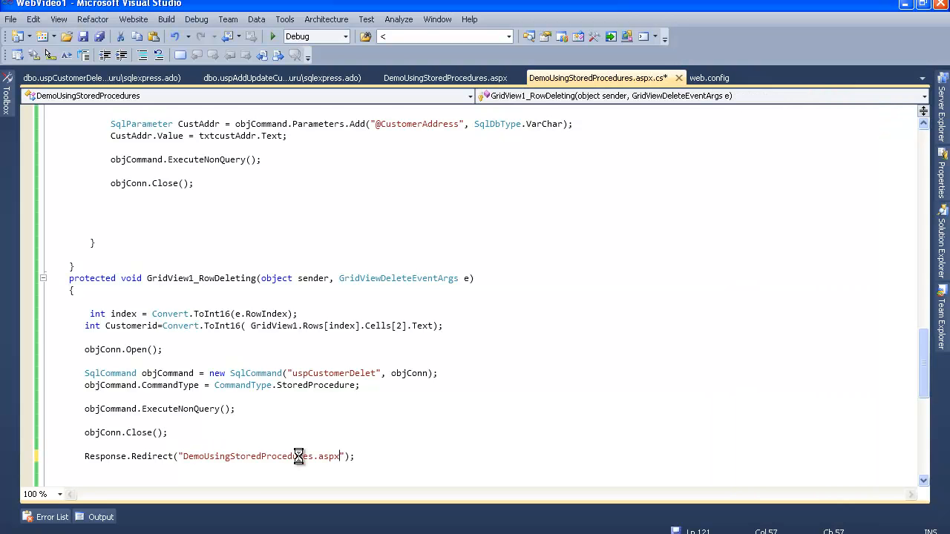
key(ctrl+s)
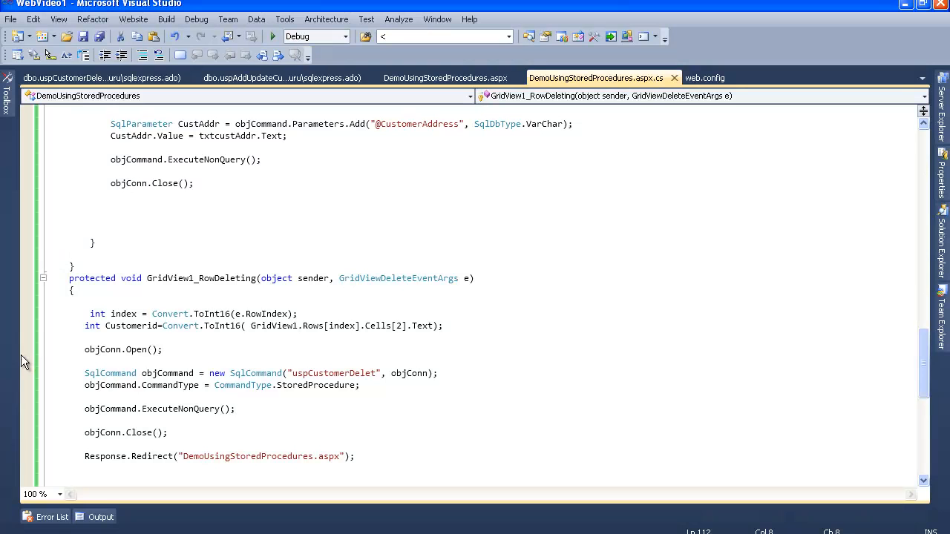
Break on objConn.Open and ExecuteNonQuery, debug-delete customer 3 Questpond, then stop debugging.
click(26, 349)
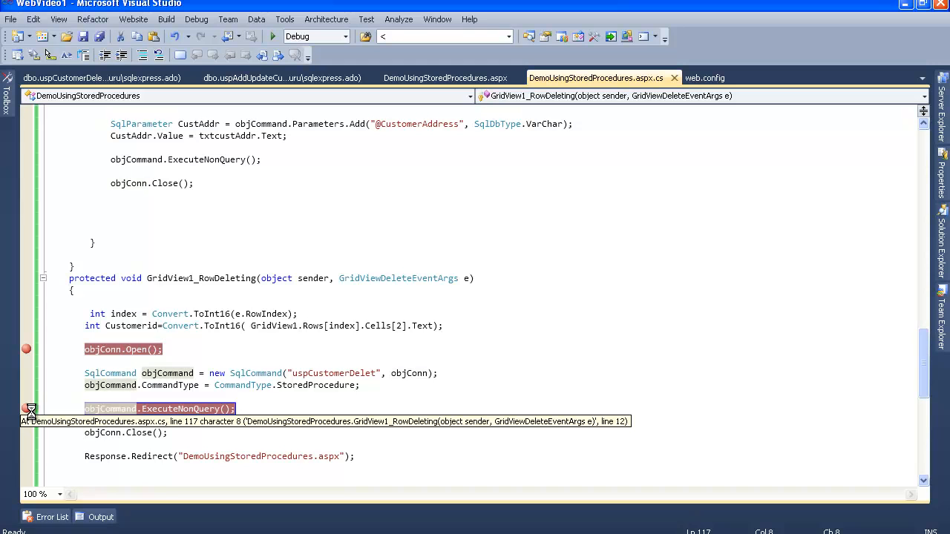
click(272, 35)
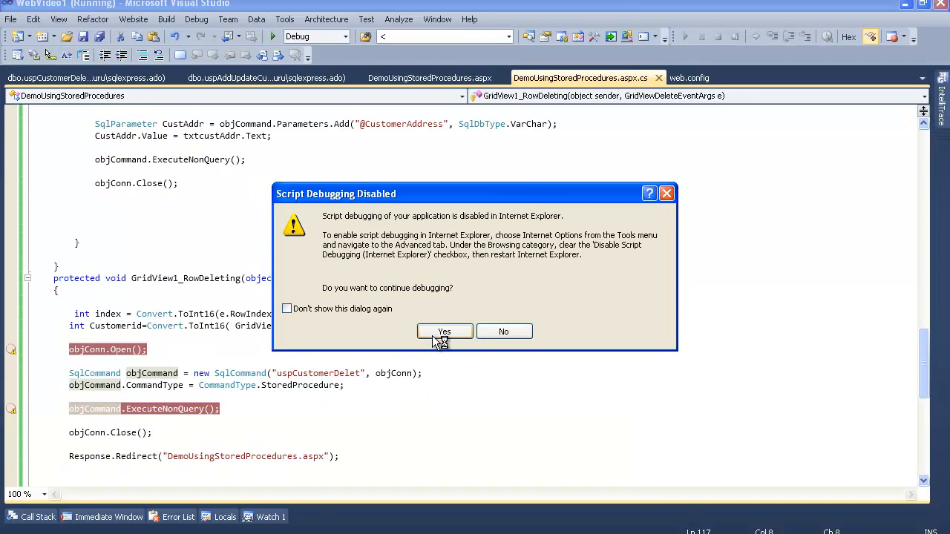
click(443, 331)
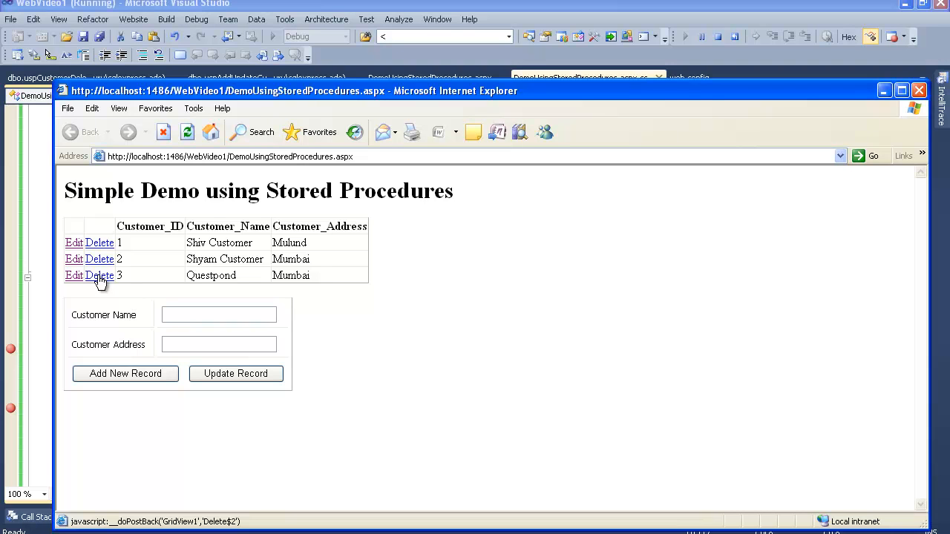
click(100, 275)
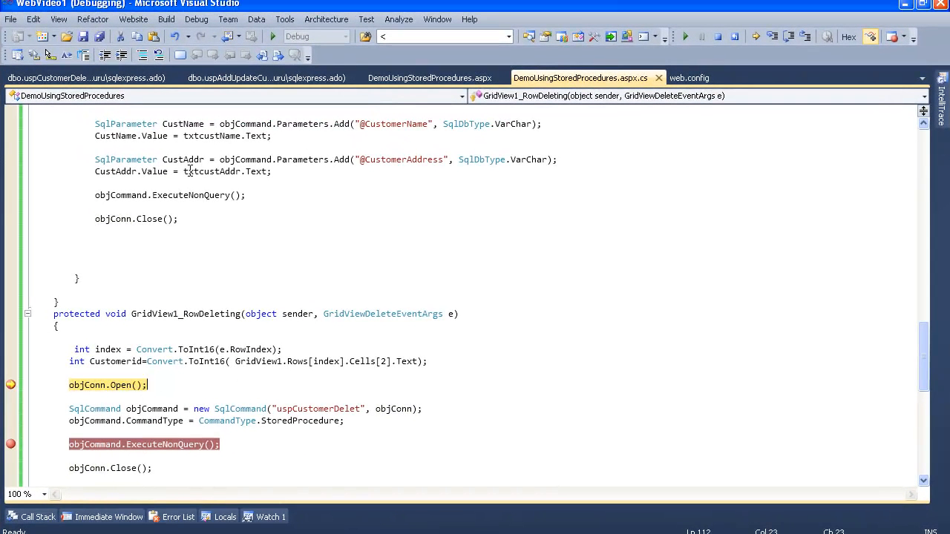
mouse_move(716, 37)
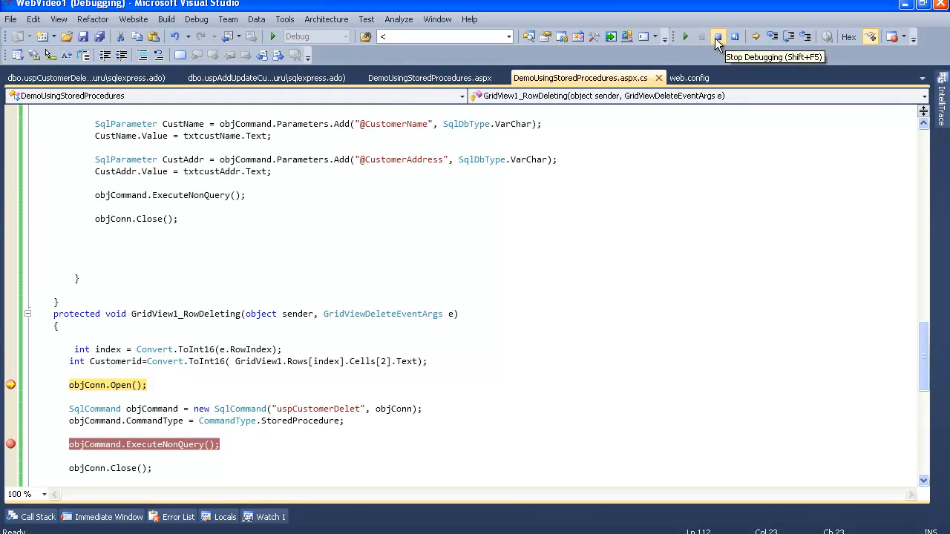
click(717, 36)
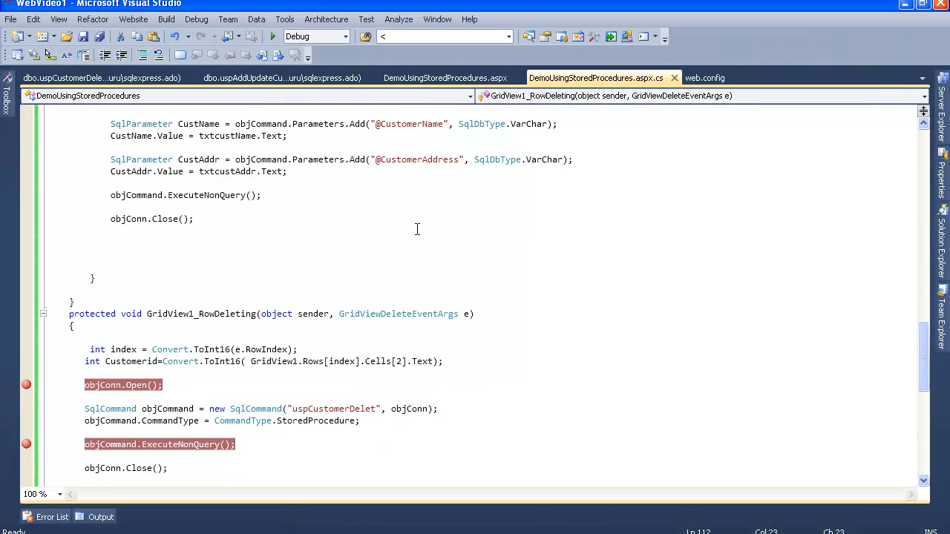
Paste the SqlParameter CustID lines and replace HiddenField1.Value with Customerid.
scroll(up, 3)
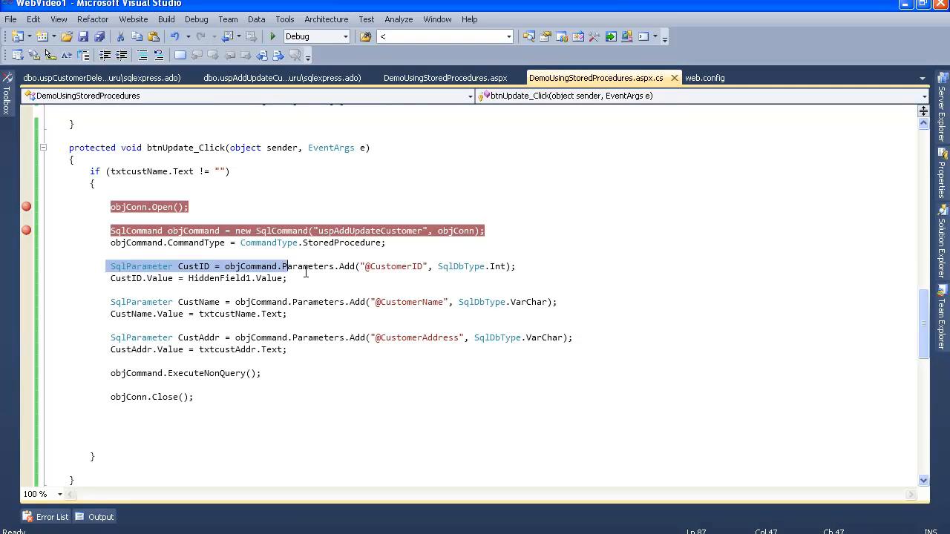
scroll(down, 3)
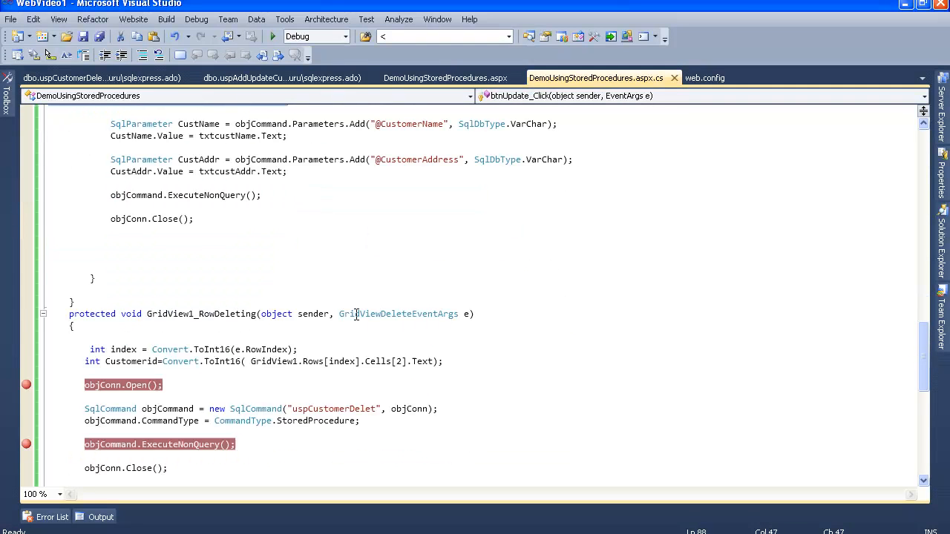
scroll(down, 3)
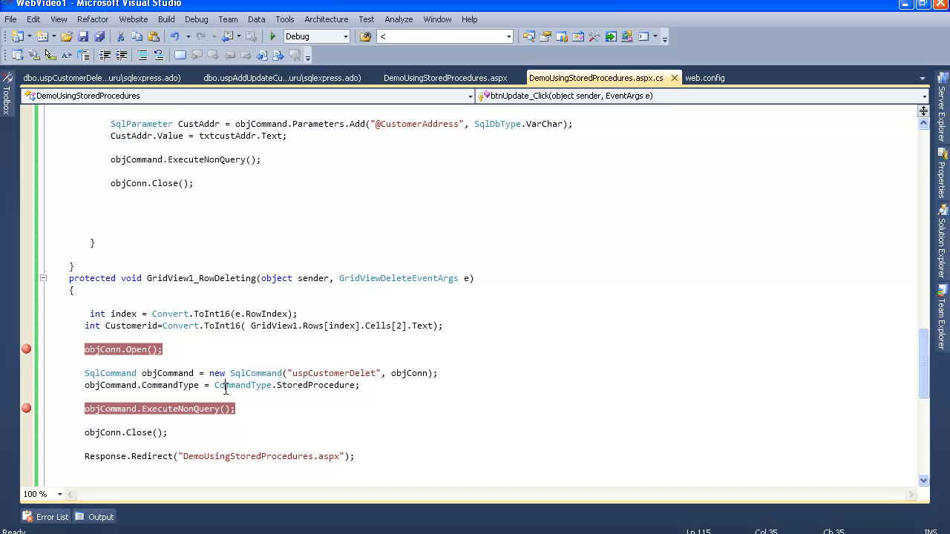
key(Return)
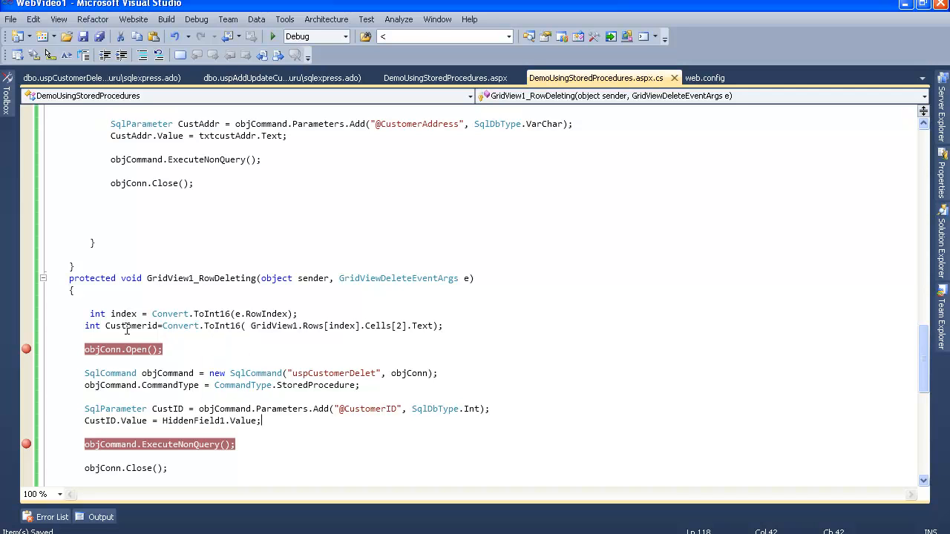
double_click(130, 326)
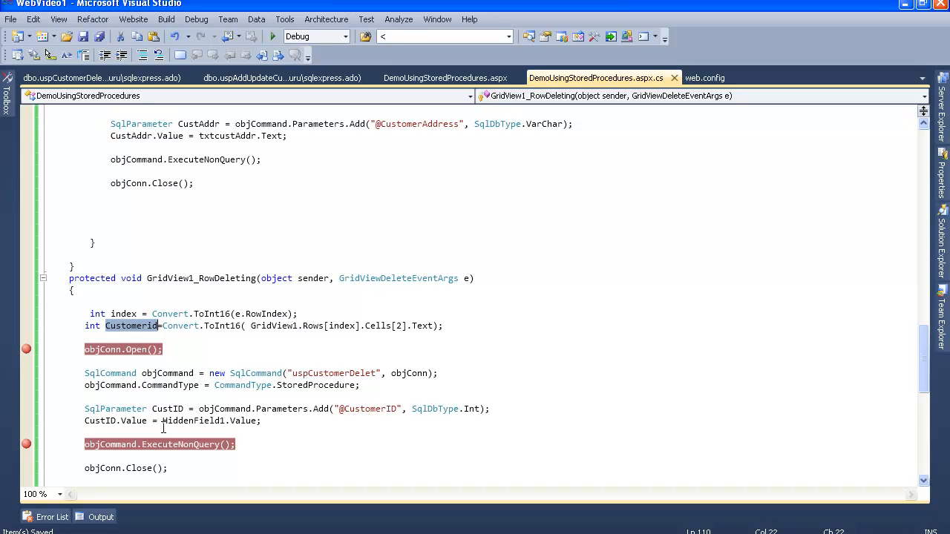
double_click(192, 421)
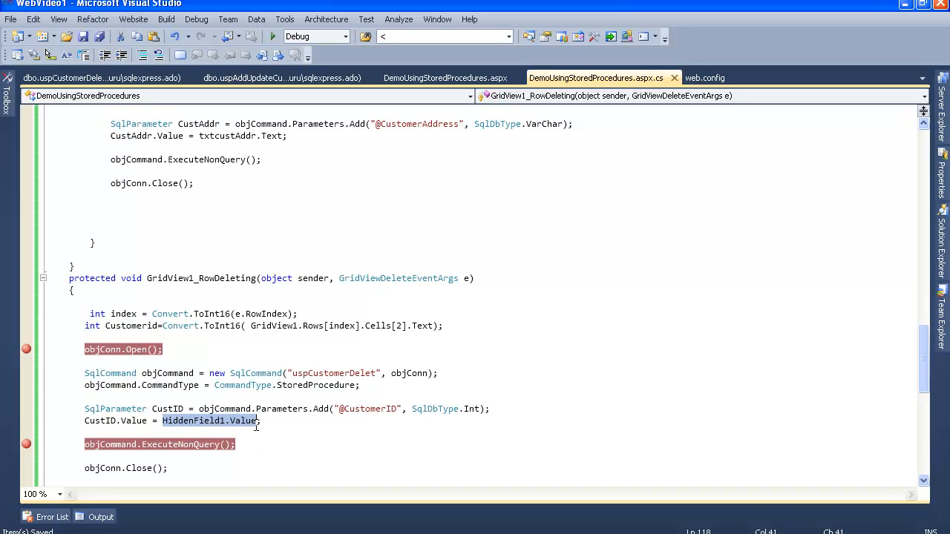
text(Customerid)
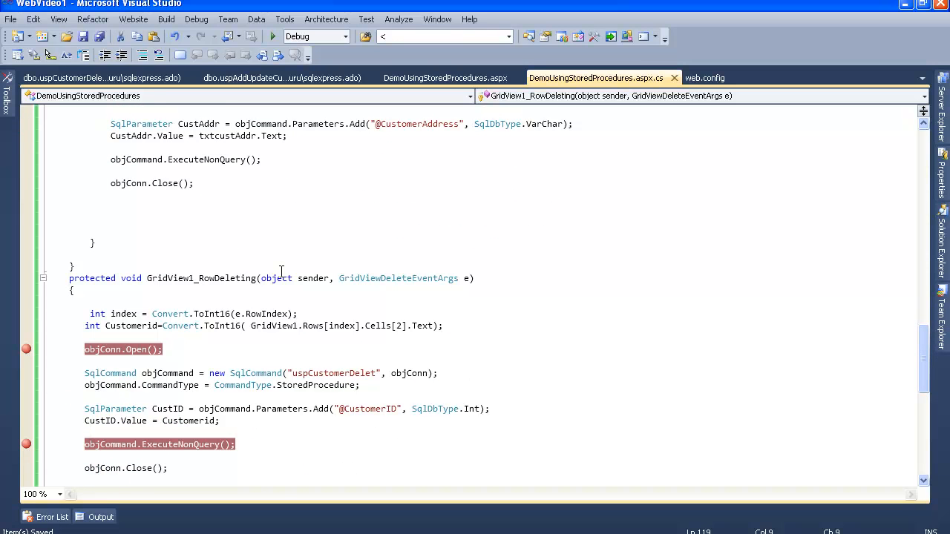
click(89, 432)
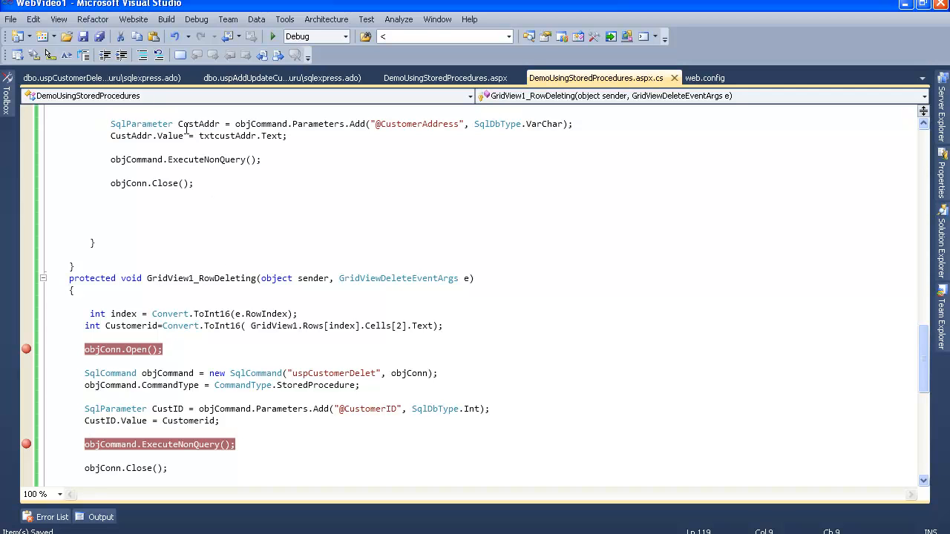
click(102, 77)
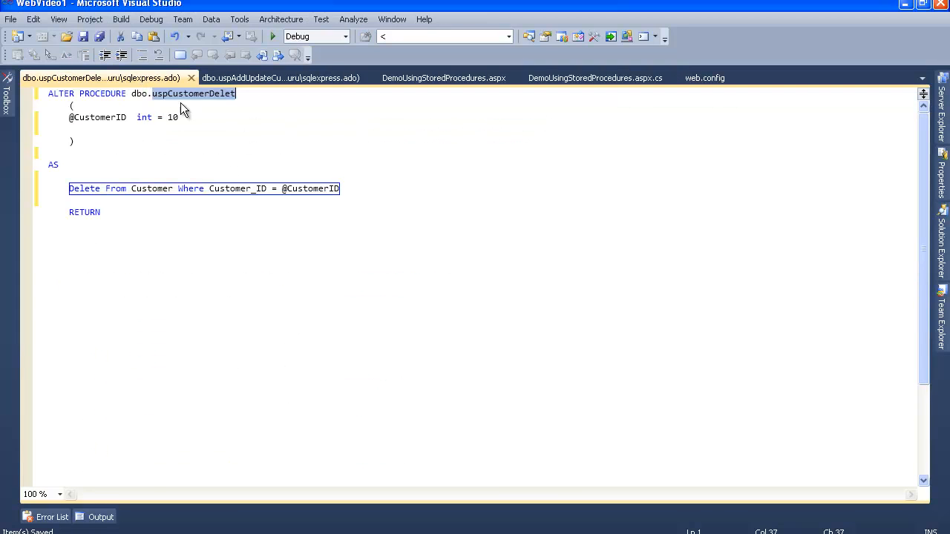
double_click(97, 117)
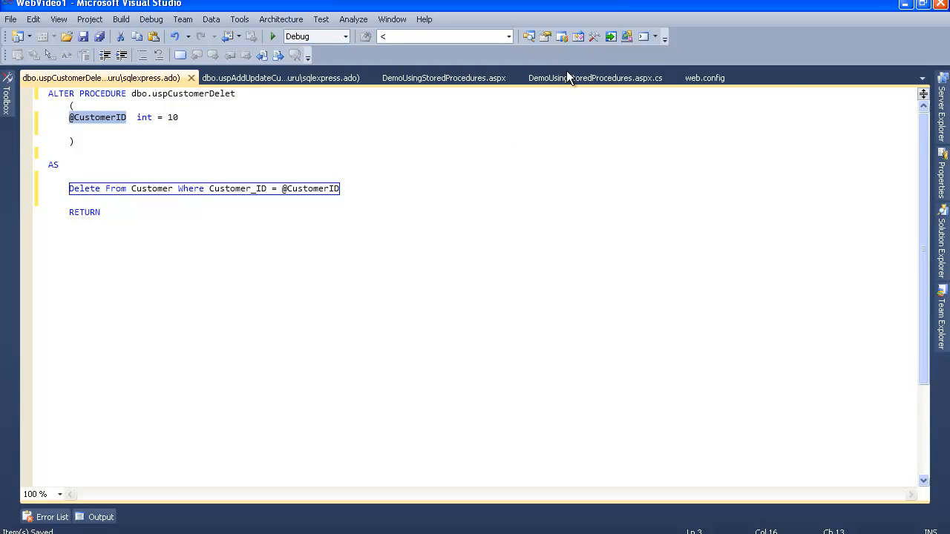
click(595, 77)
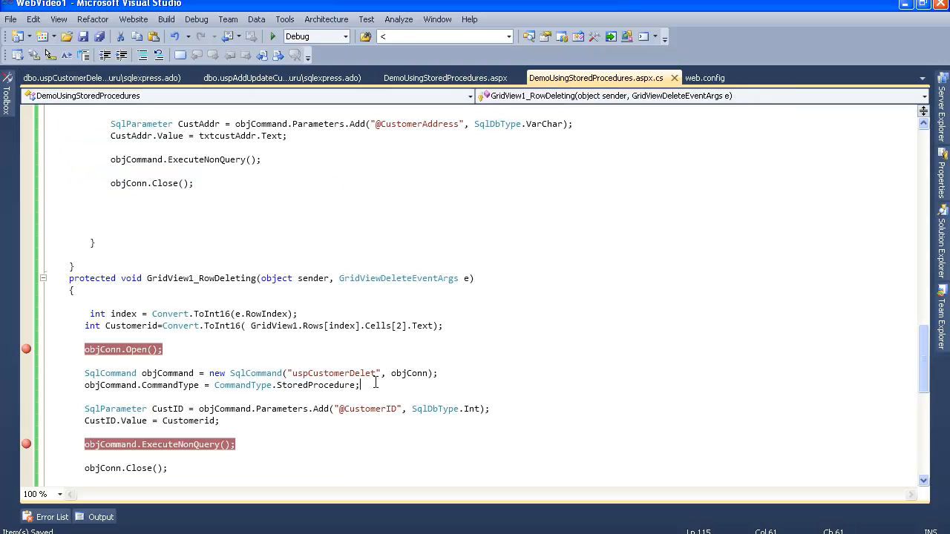
scroll(down, 3)
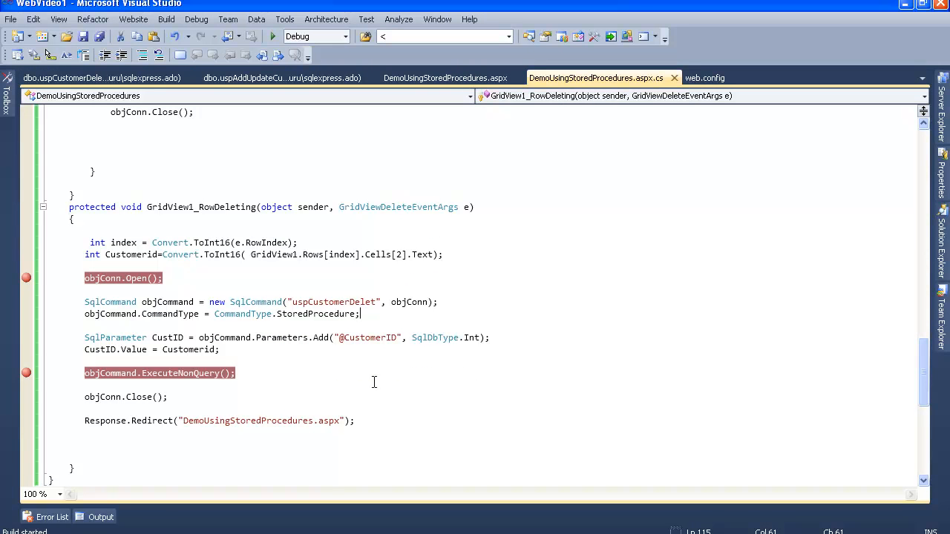
click(273, 35)
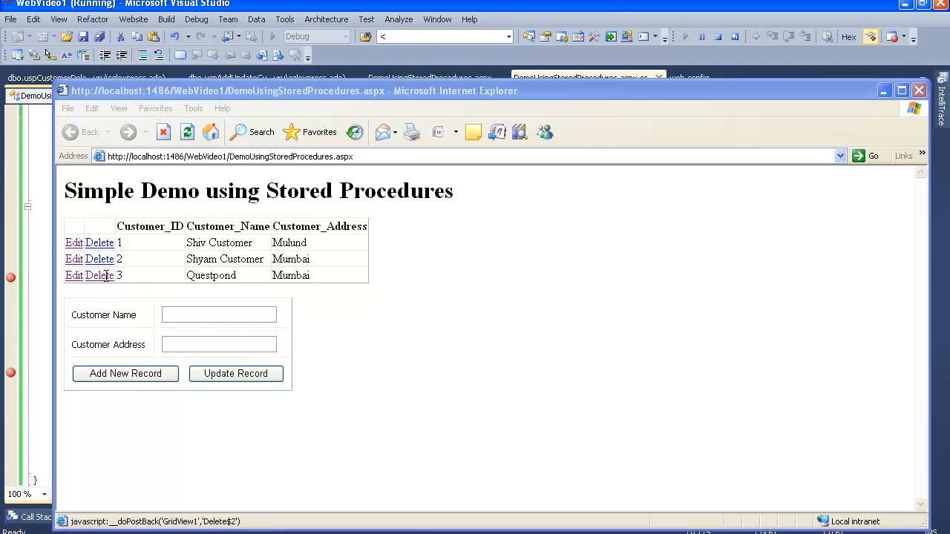
Delete customer 3 (Questpond), step over the handler statements, then close the browser.
click(99, 276)
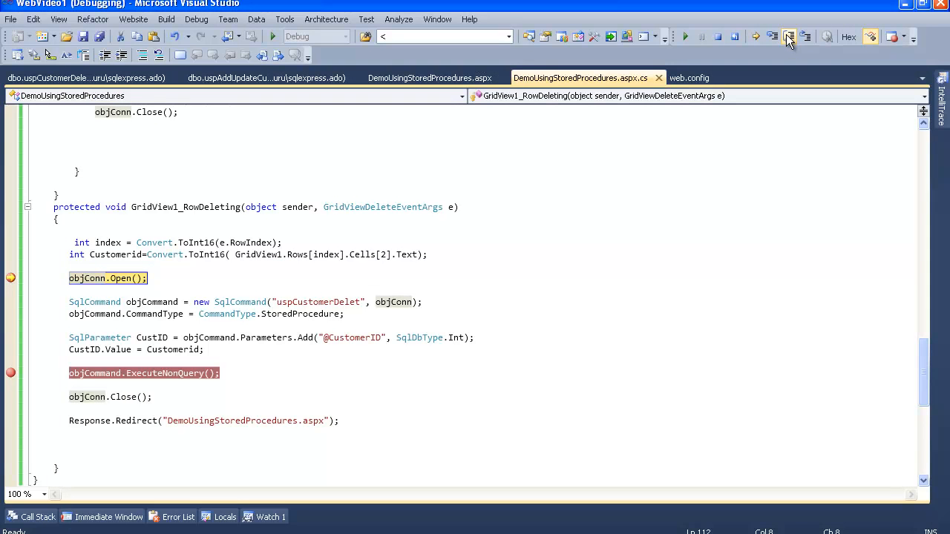
click(788, 37)
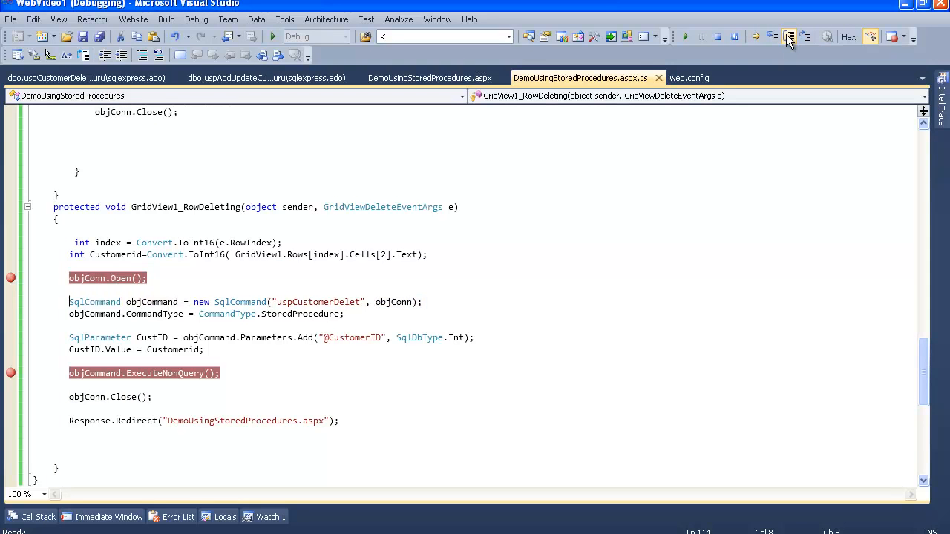
click(789, 36)
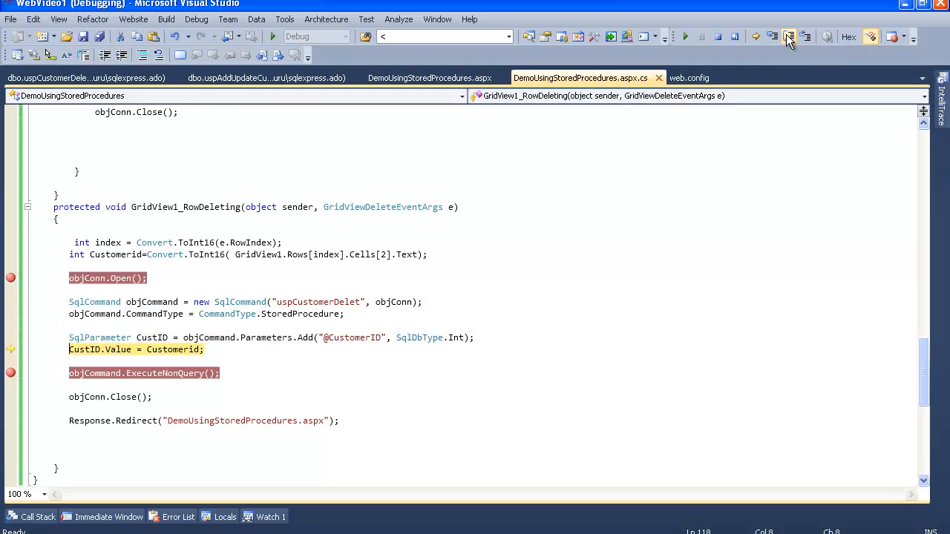
click(788, 36)
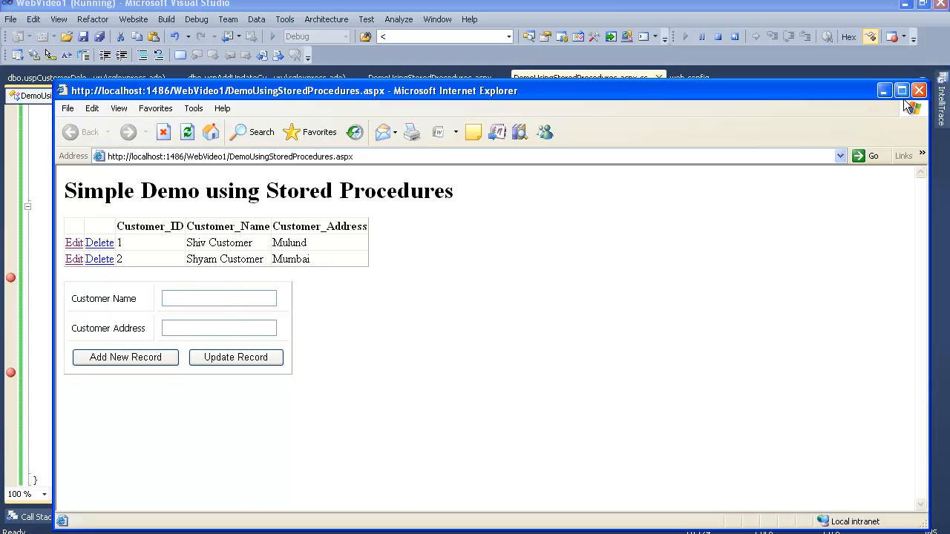
click(918, 90)
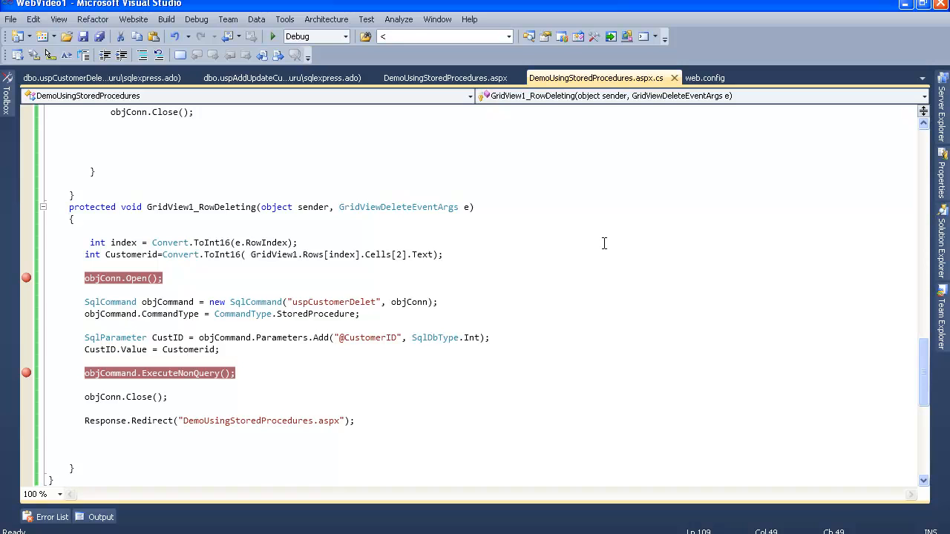
Review the parameters of the uspAddUpdateCustomer stored procedure.
click(298, 242)
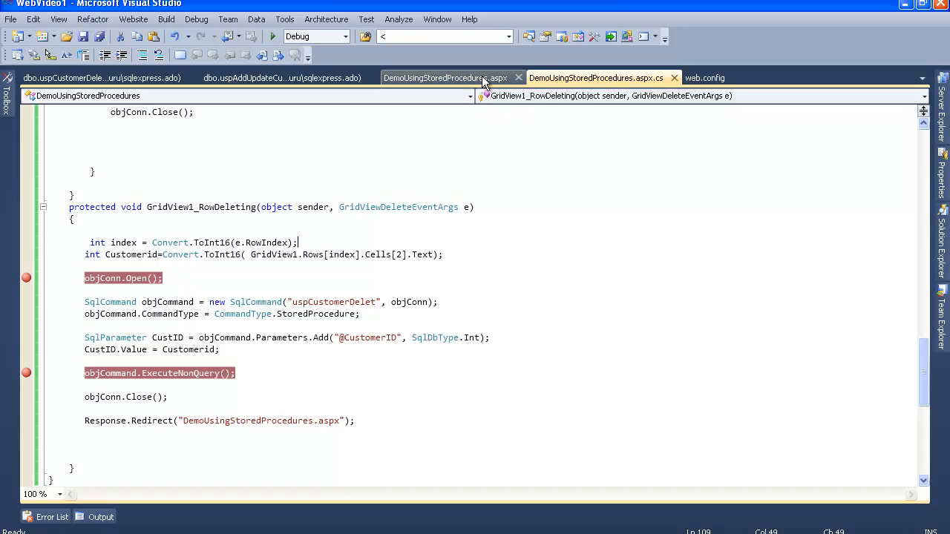
click(444, 77)
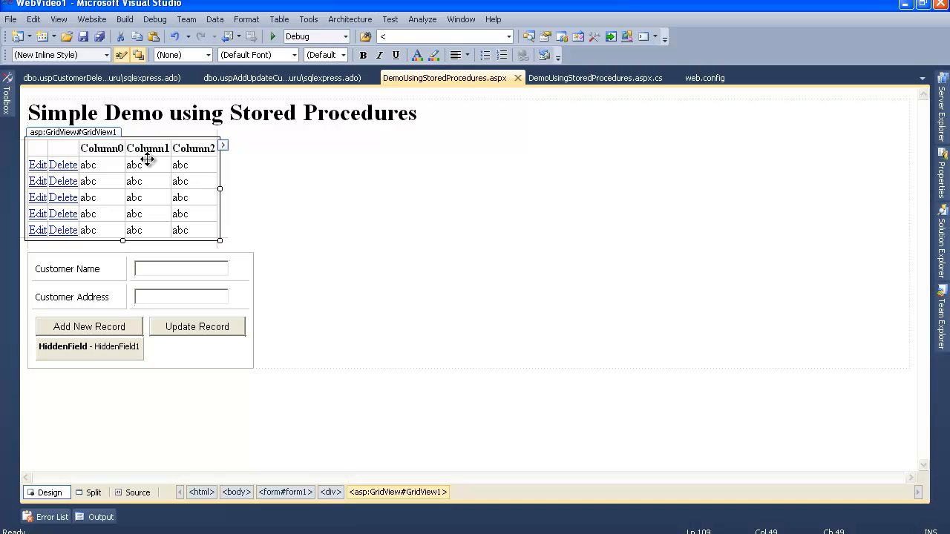
mouse_move(85, 361)
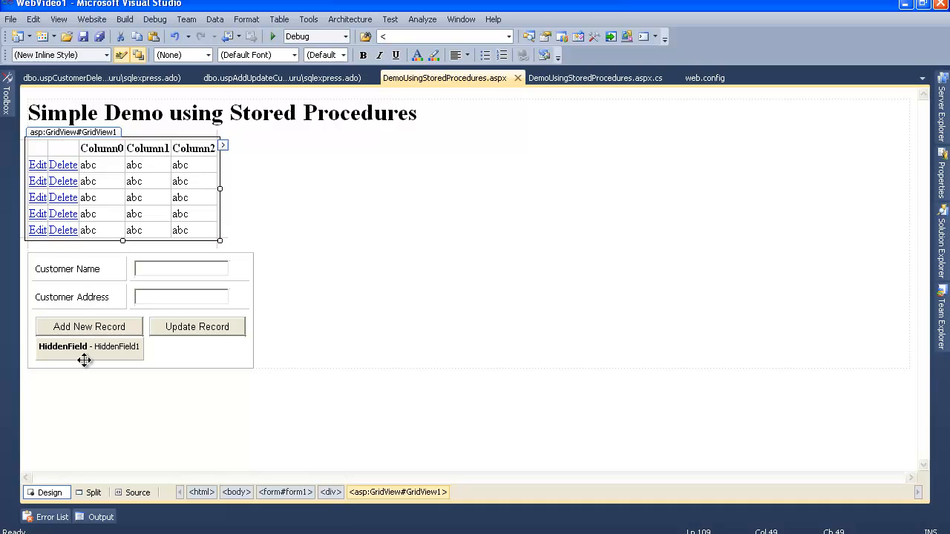
mouse_move(89, 353)
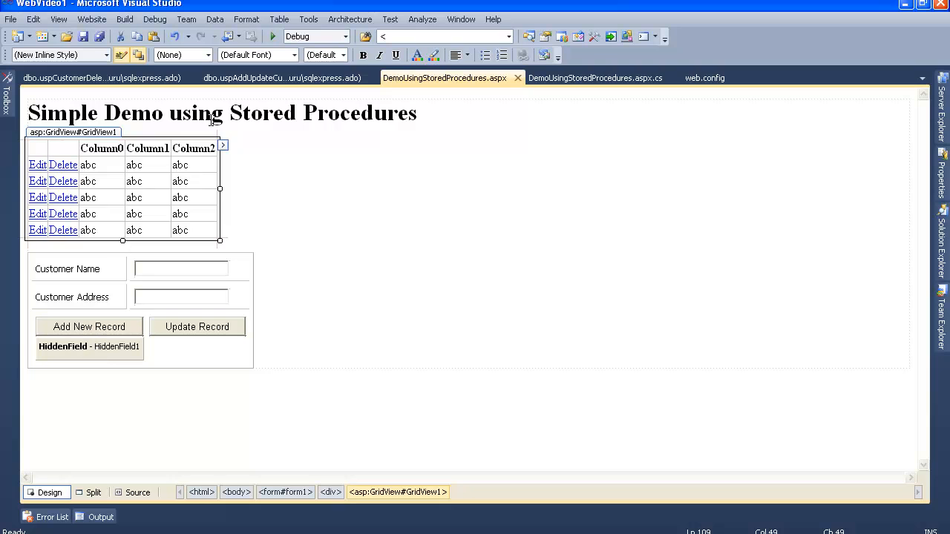
click(282, 78)
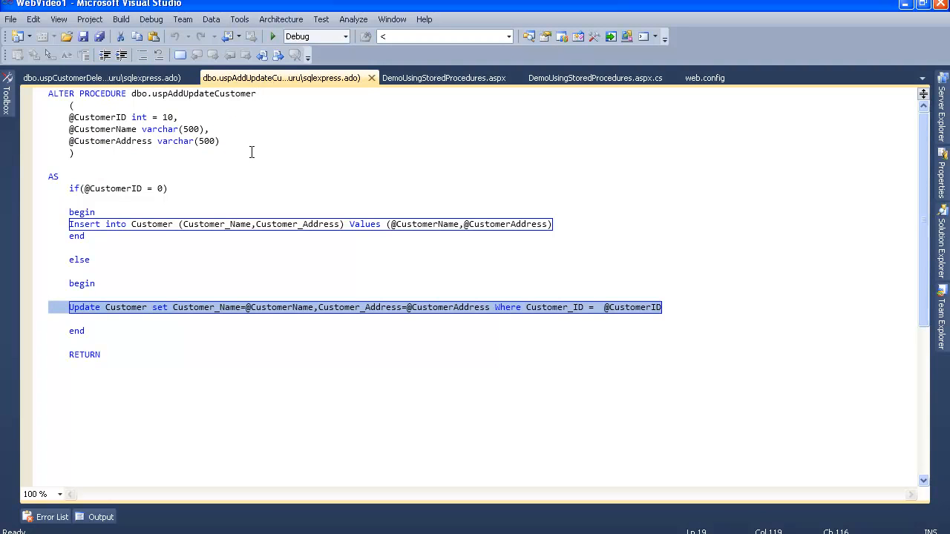
click(255, 155)
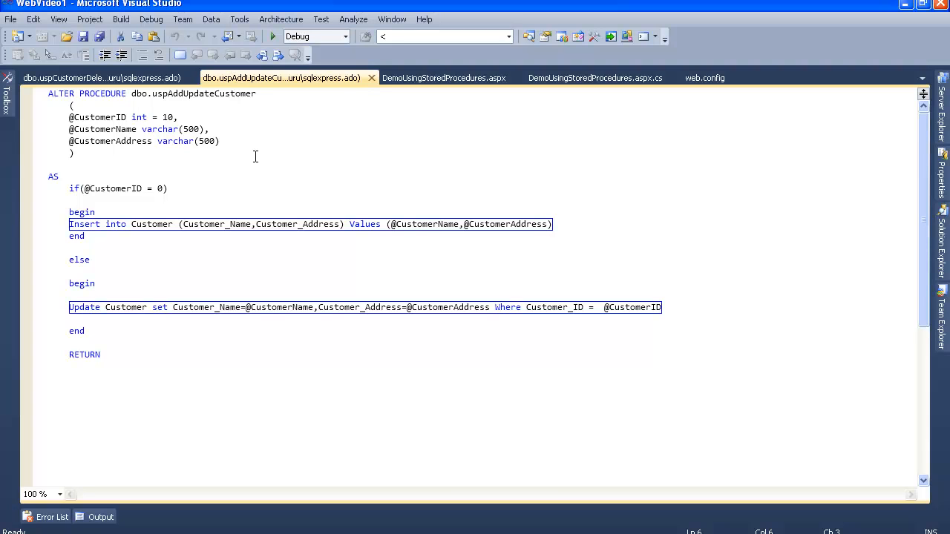
click(74, 153)
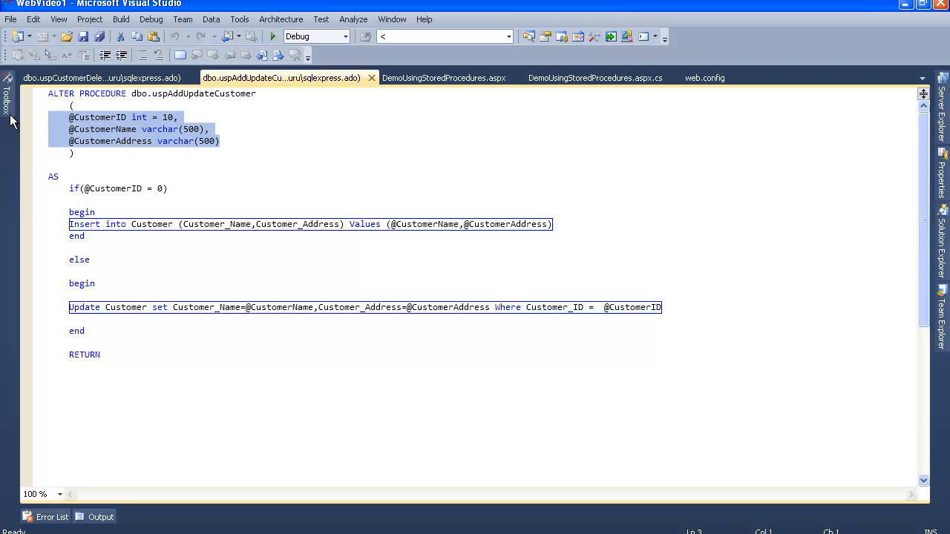
mouse_move(312, 180)
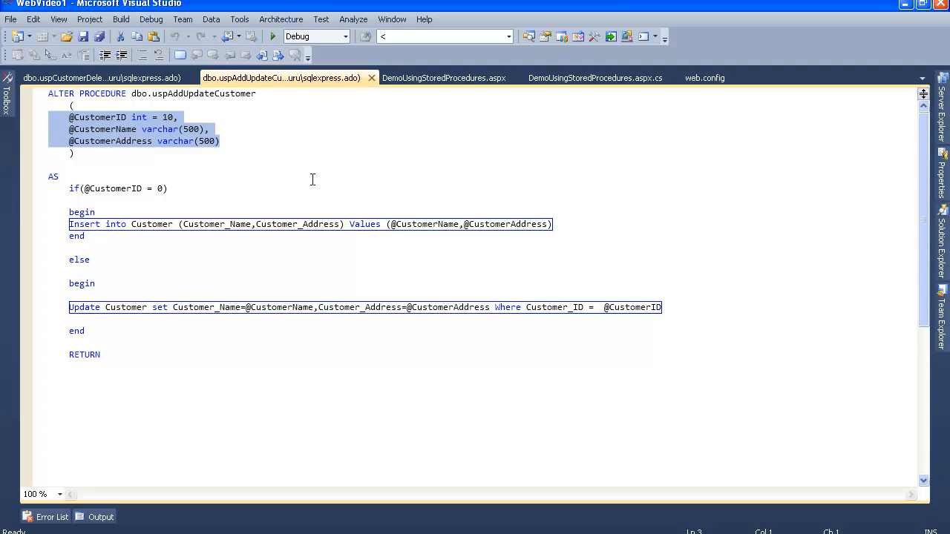
mouse_move(594, 77)
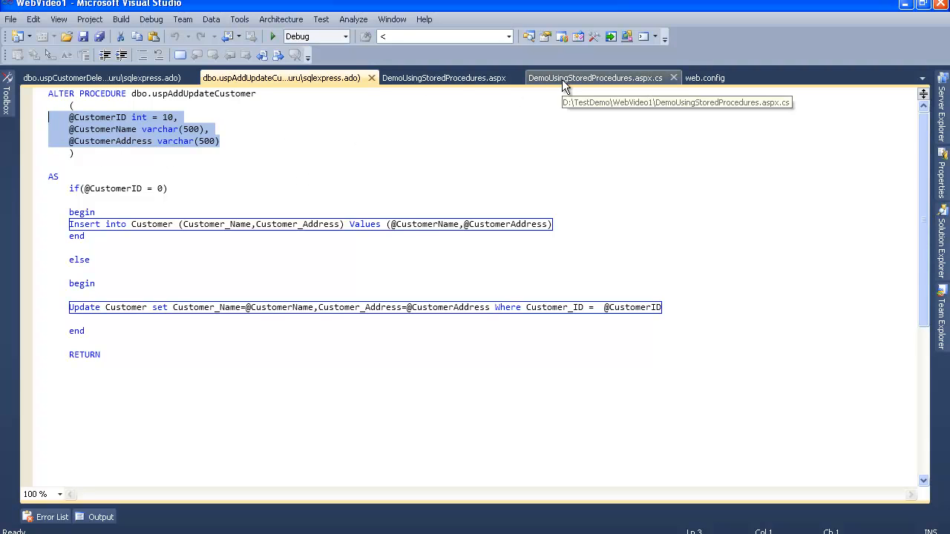
Highlight the parameter lines in btnUpdate_Click in DemoUsingStoredProcedures.aspx.cs.
click(593, 77)
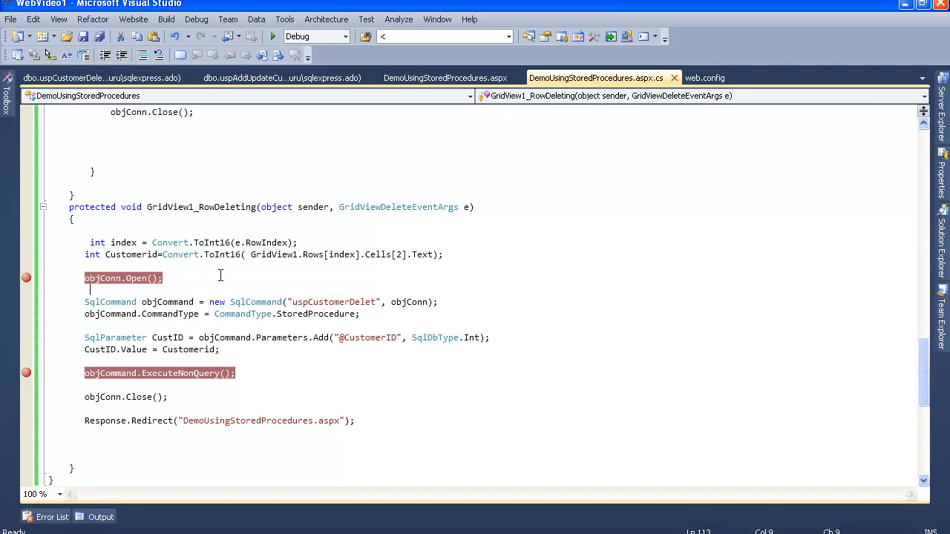
scroll(up, 3)
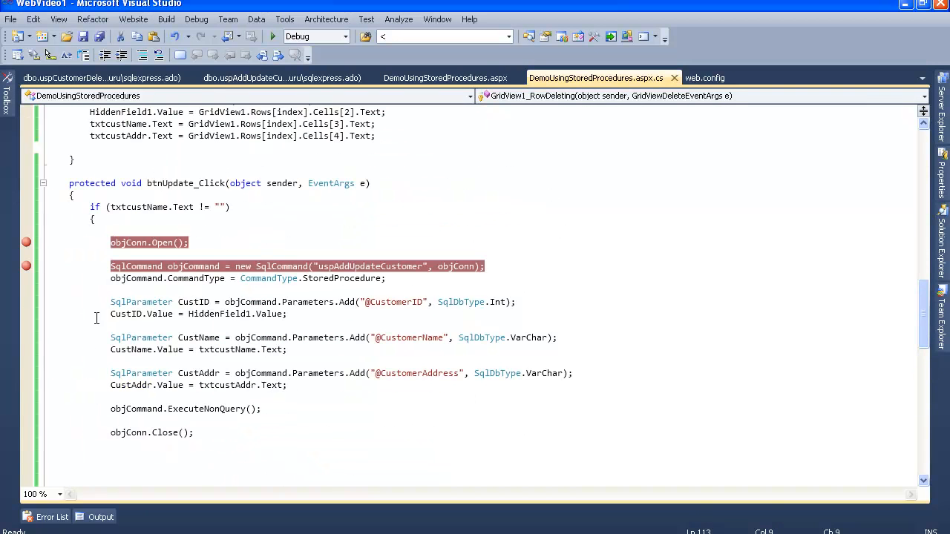
drag(110, 302, 345, 373)
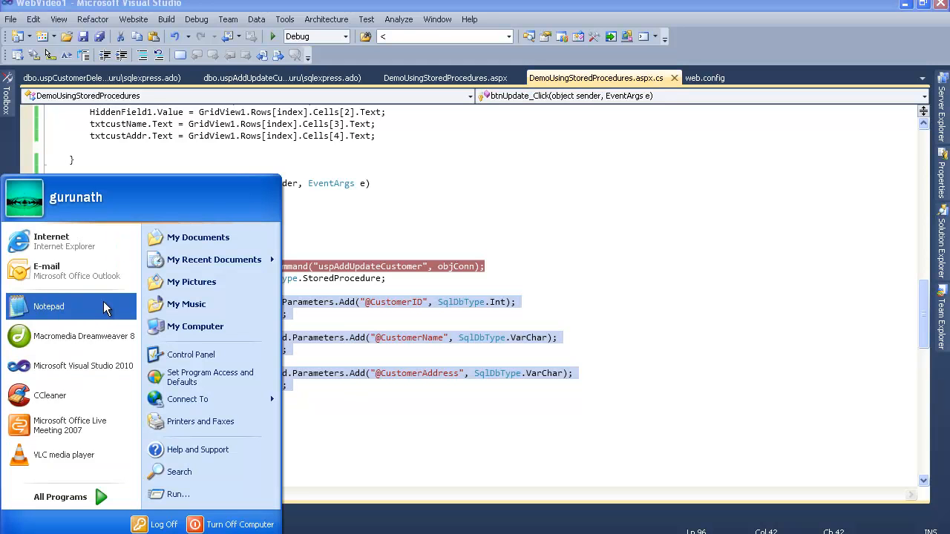
click(48, 306)
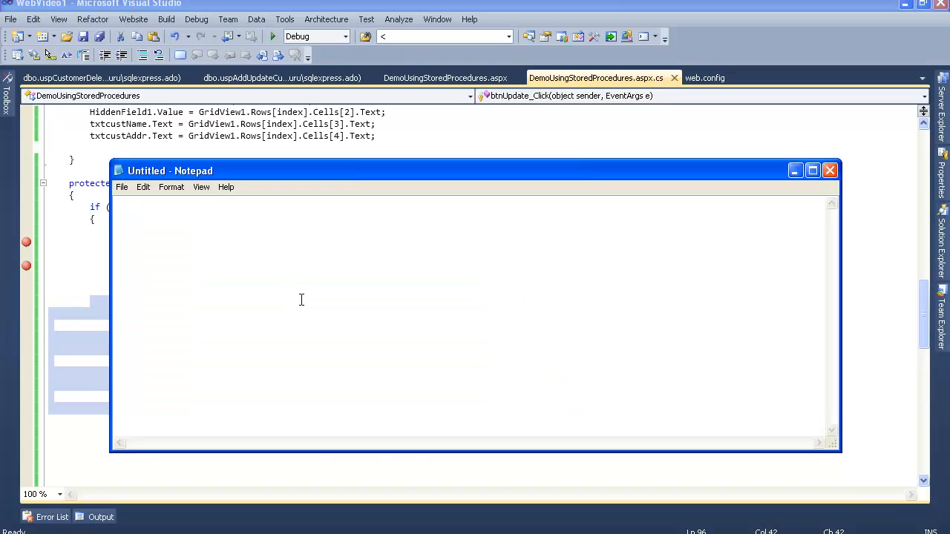
text(Email :)
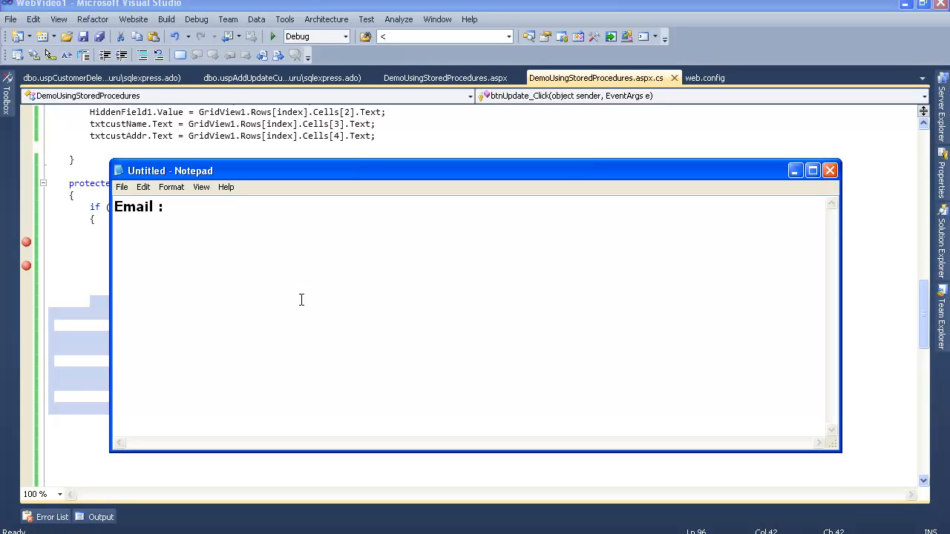
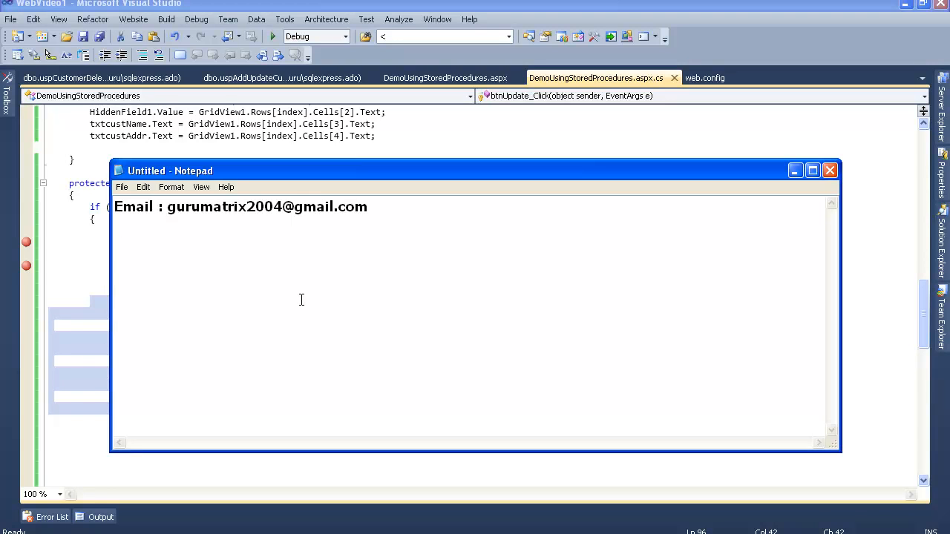
text(Site)
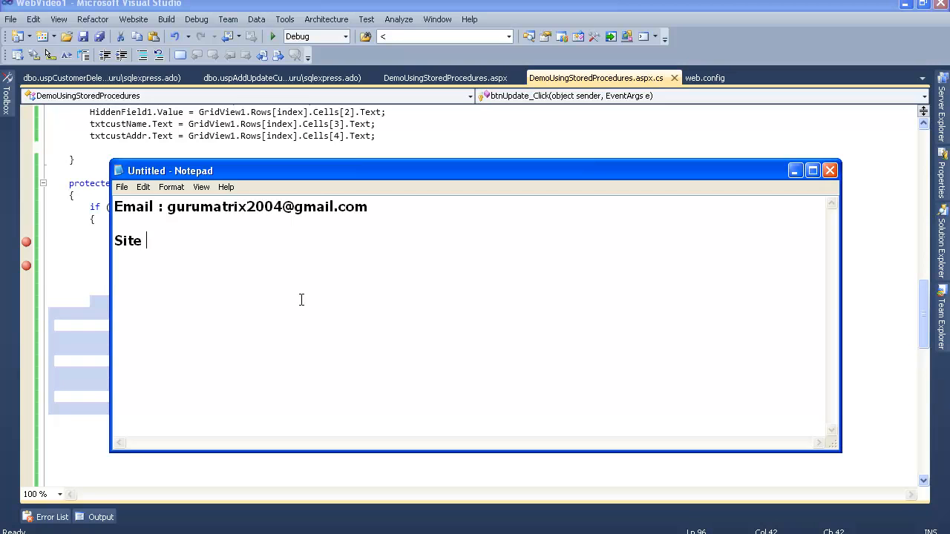
text(: http)
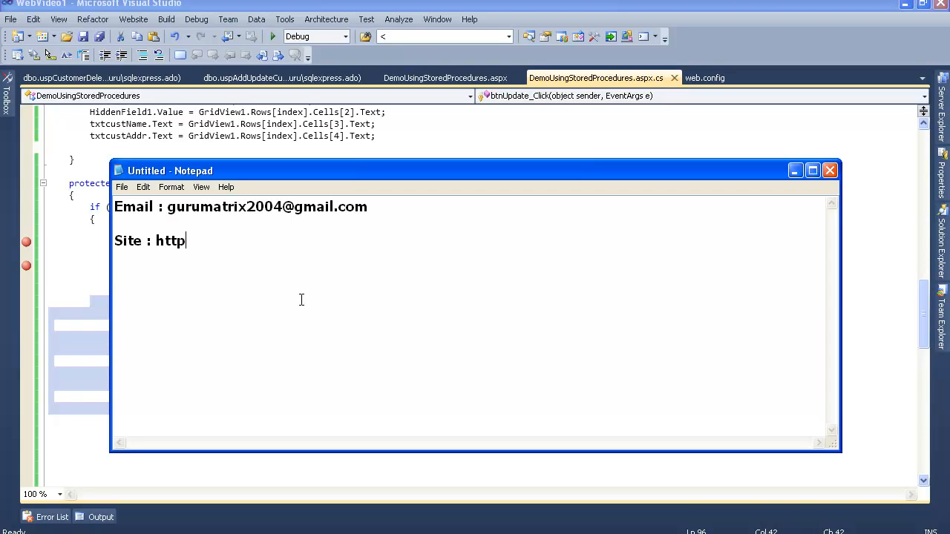
text(://www)
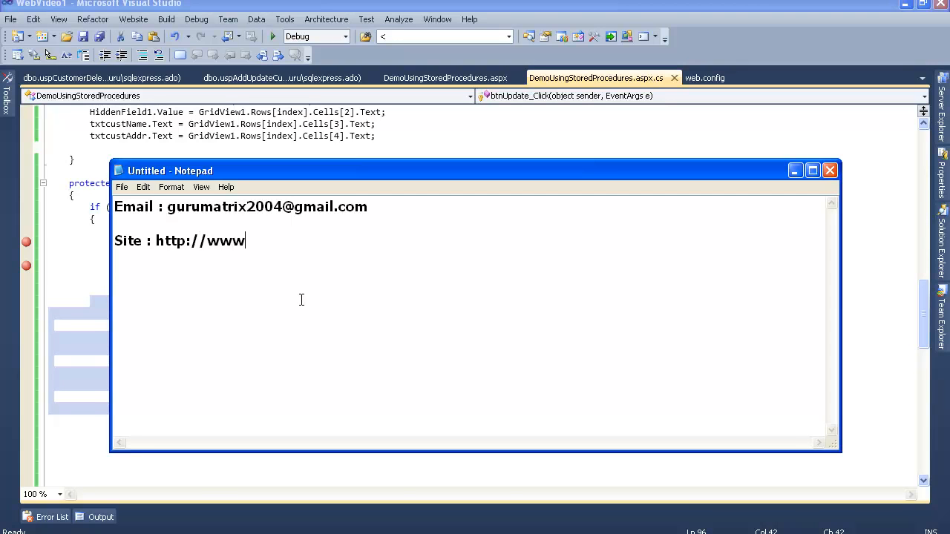
text(quest)
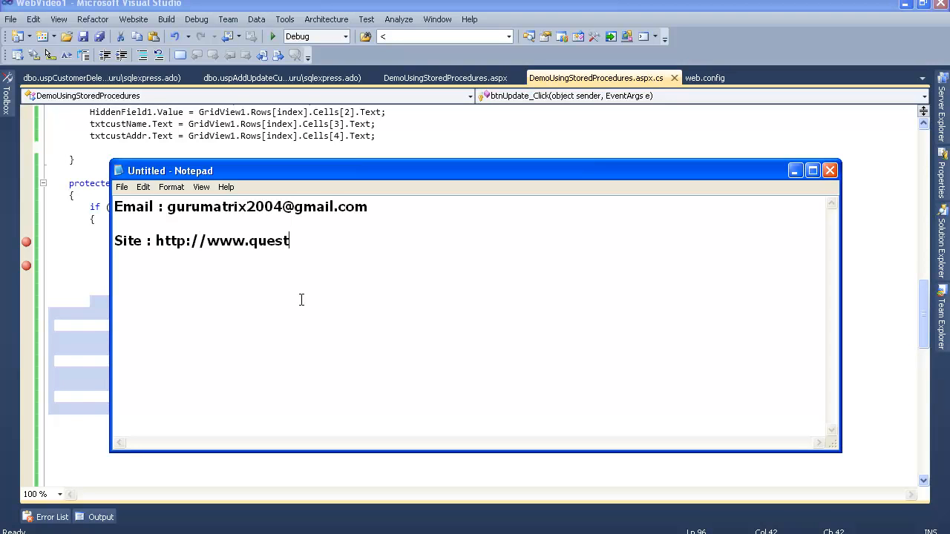
text(pond.)
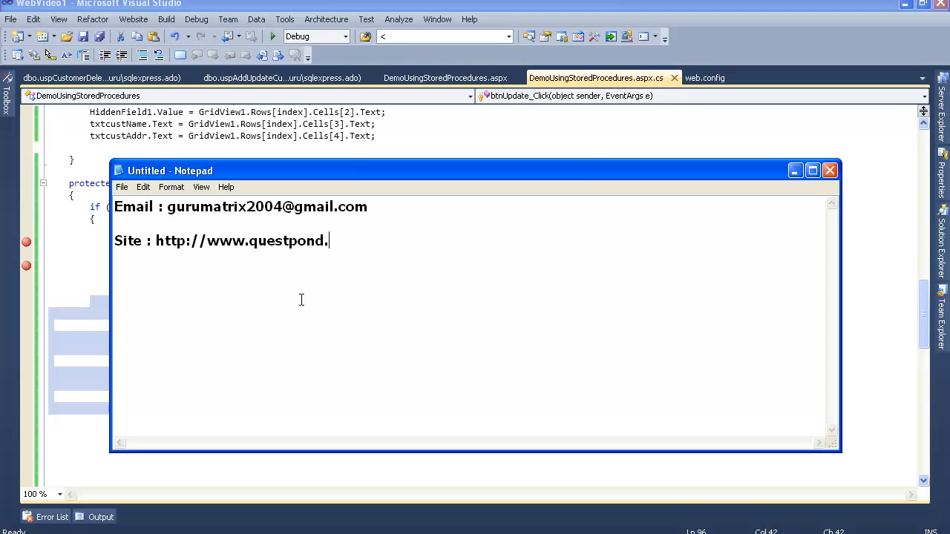
text(com)
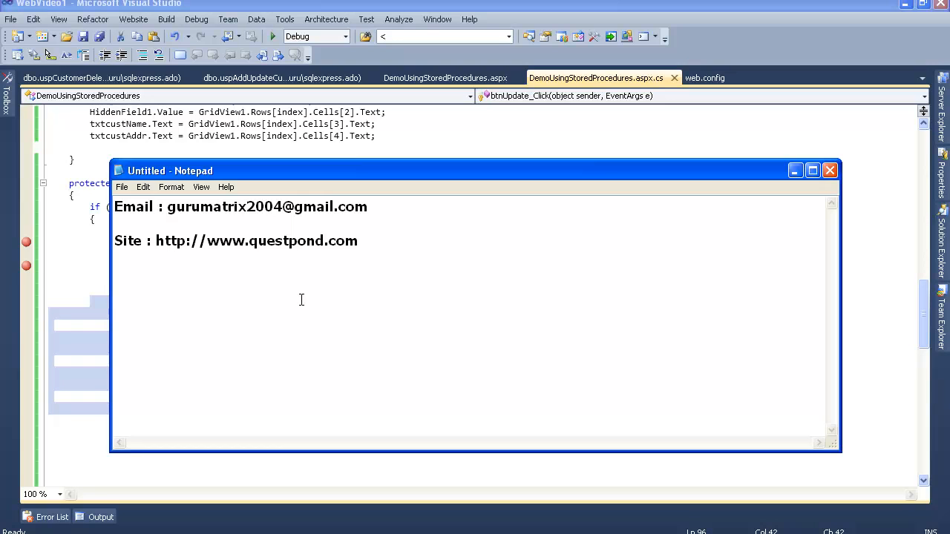
Add the Blog line with gurumatrix.wordpress.com.
text(Blog)
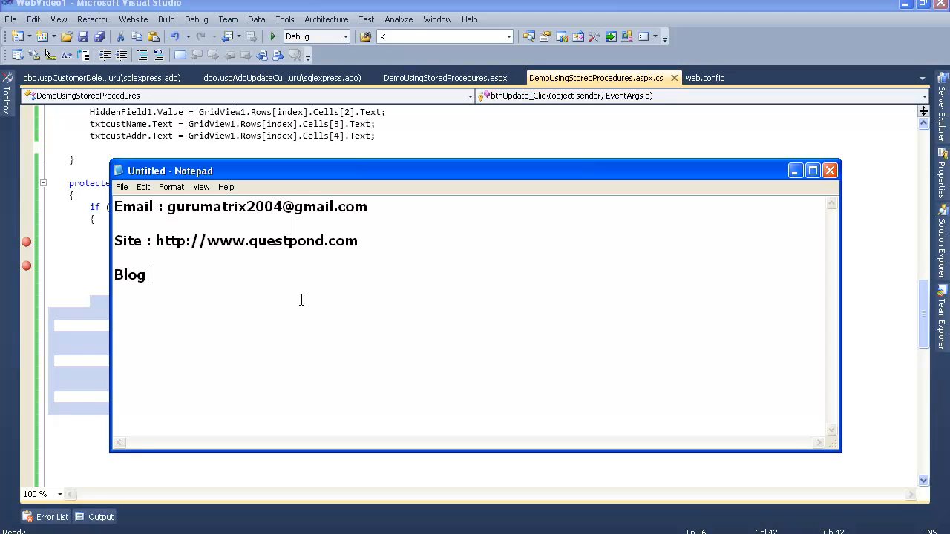
text(: gurum)
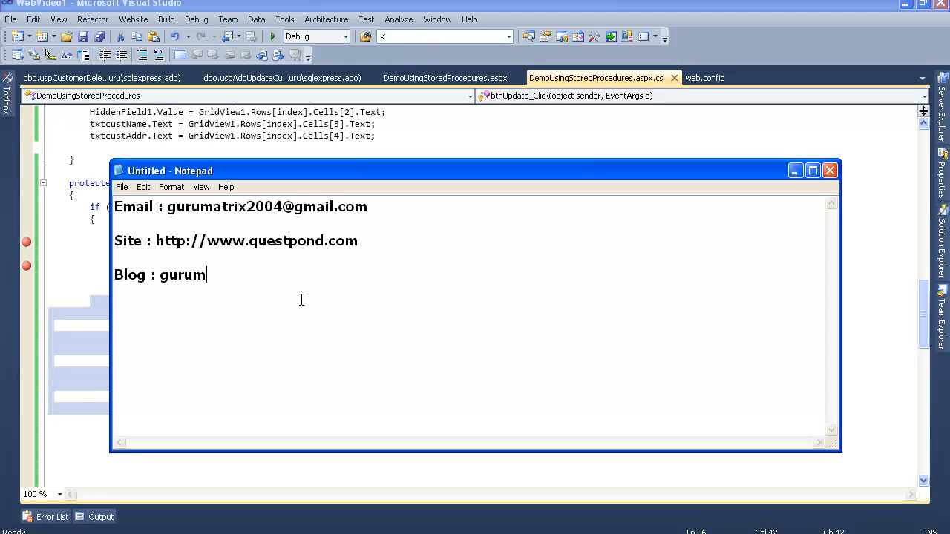
text(atrix.wor)
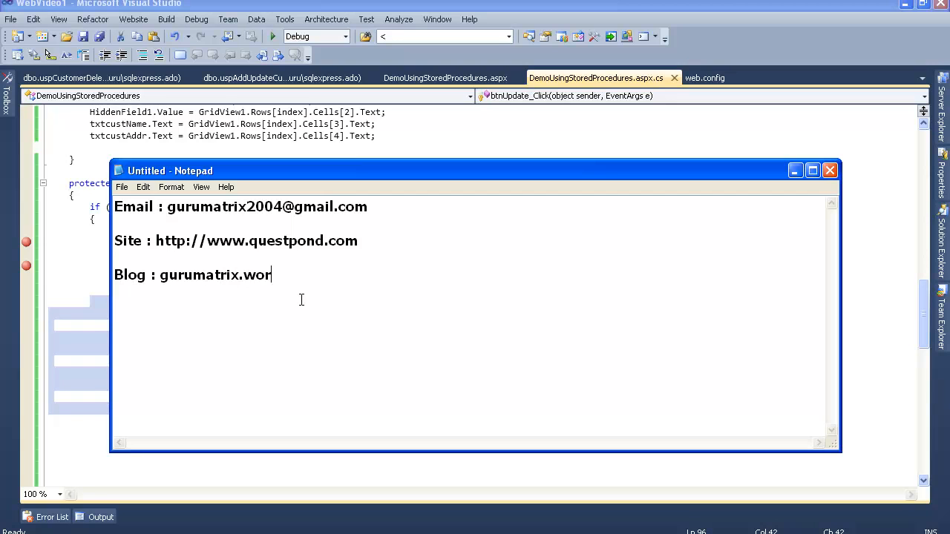
text(dpress.c)
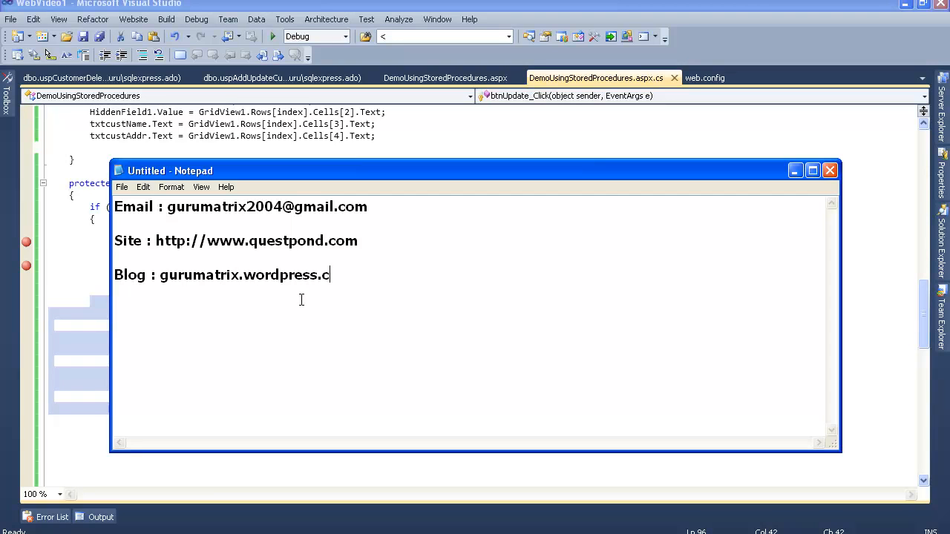
text(om)
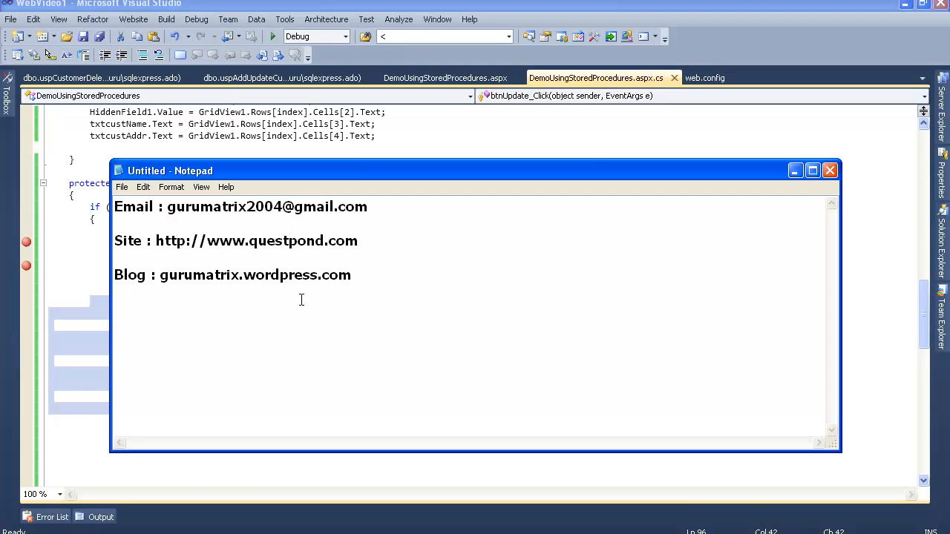